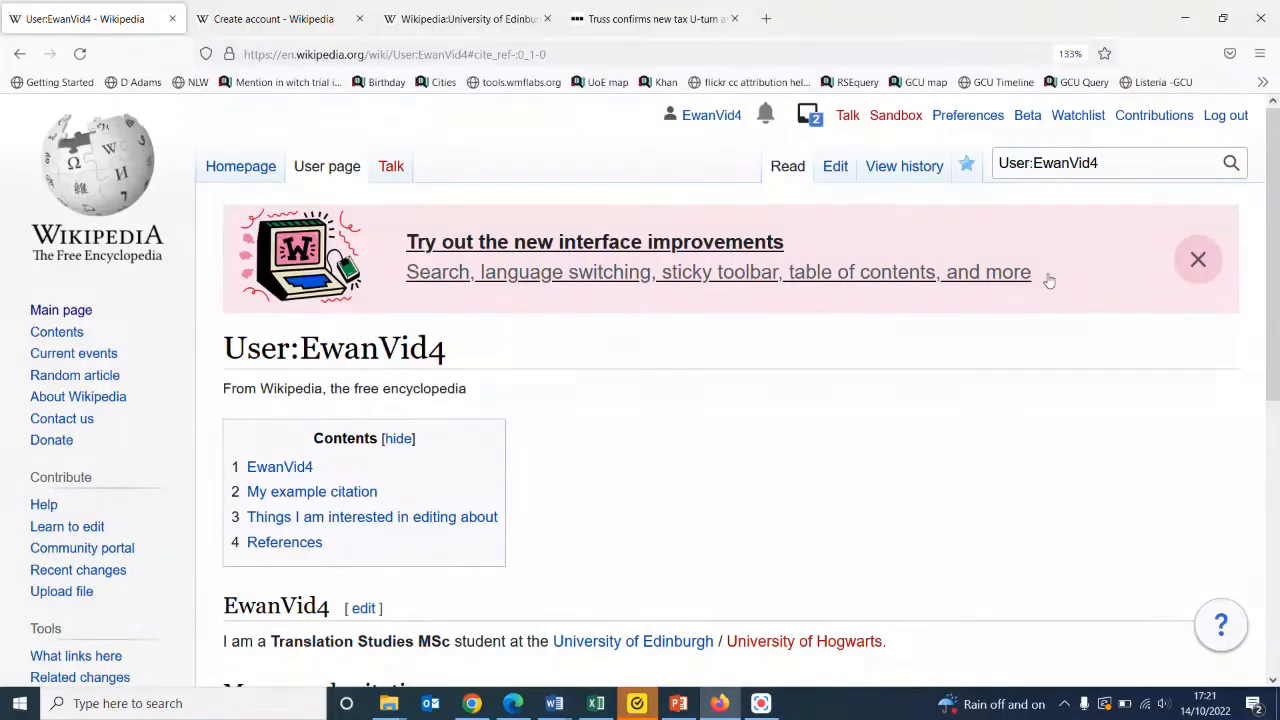
pyautogui.moveTo(1016, 309)
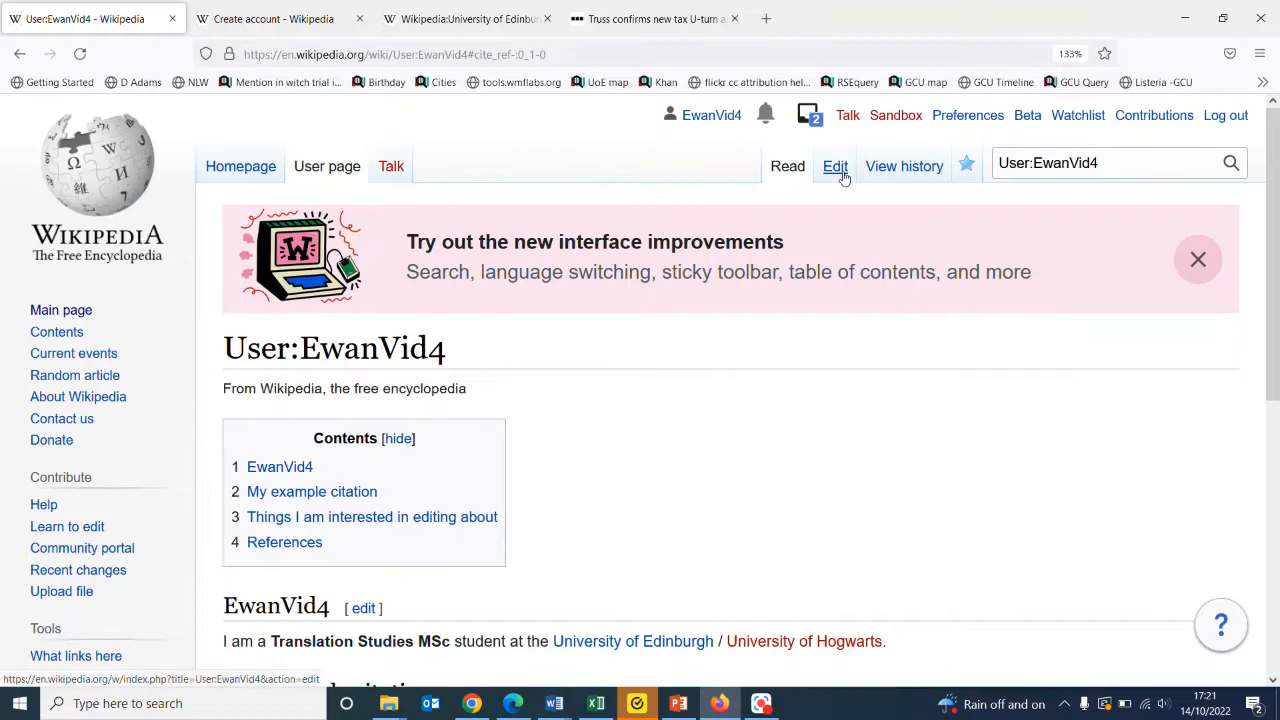
pyautogui.moveTo(835, 166)
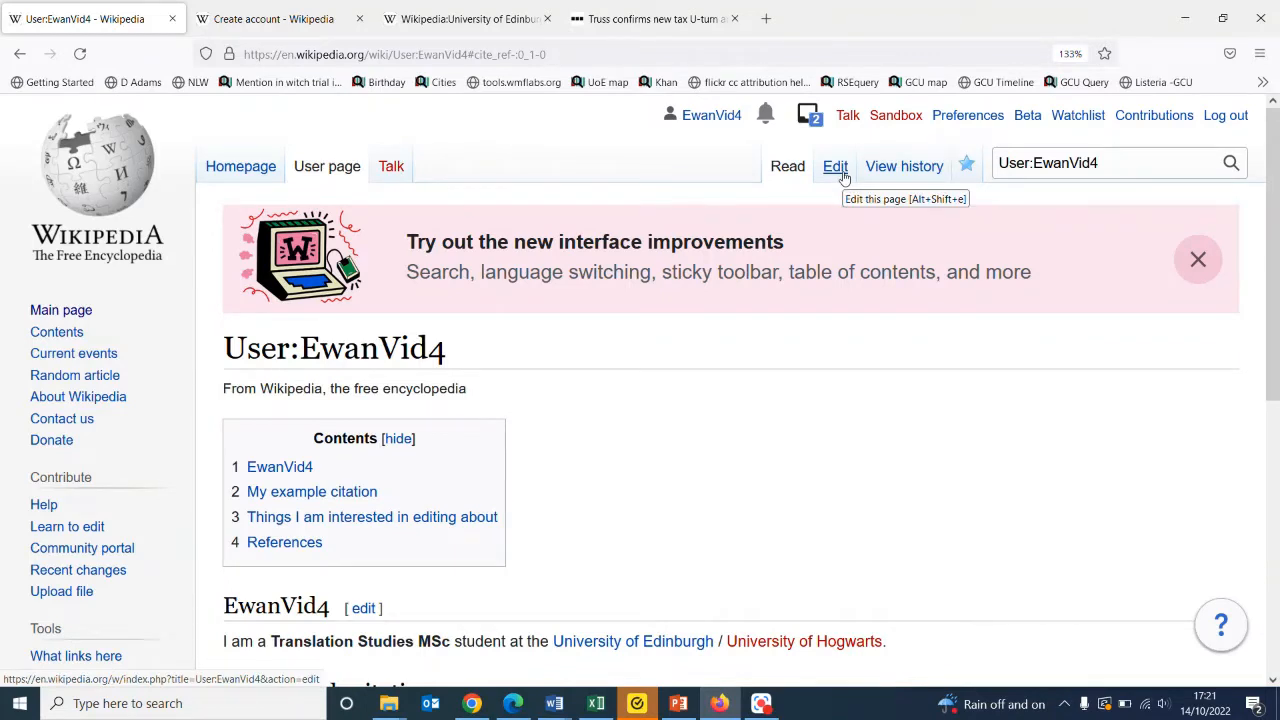
pyautogui.moveTo(834, 166)
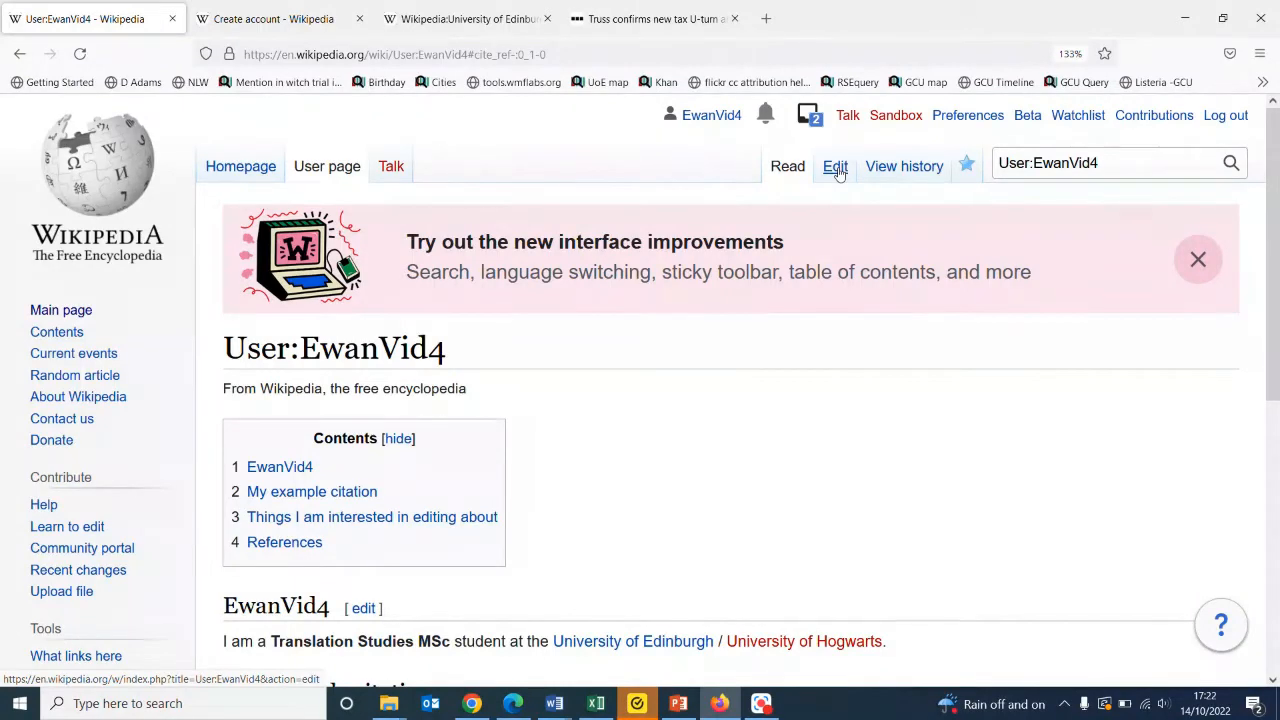
# - Edit the user page in Source editing mode and select its wikitext with the reference markup
pyautogui.click(835, 166)
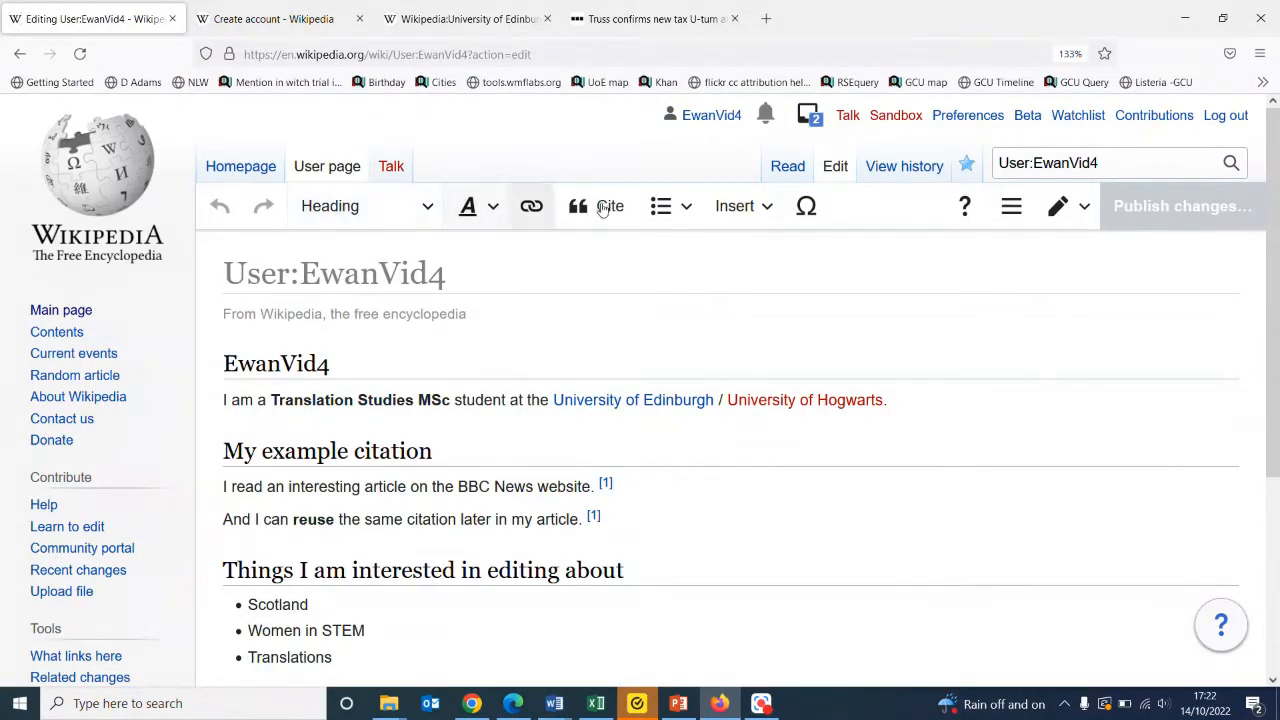
pyautogui.click(1058, 206)
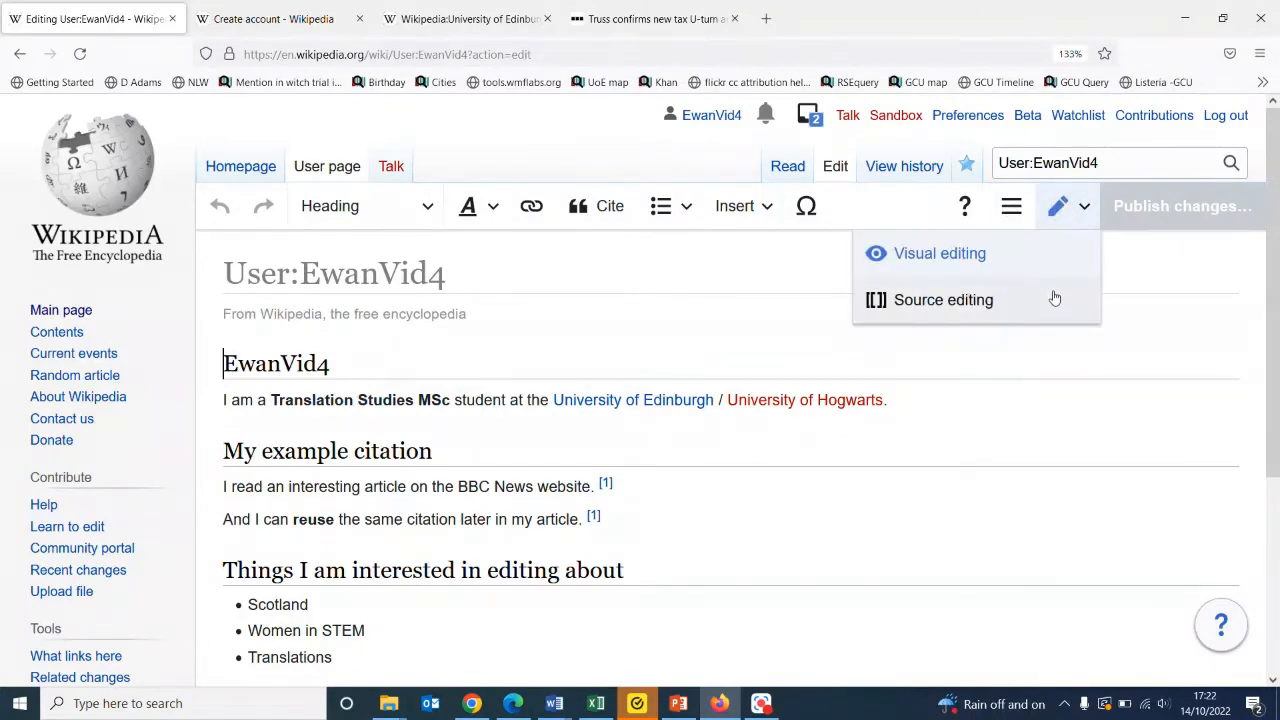
pyautogui.click(943, 300)
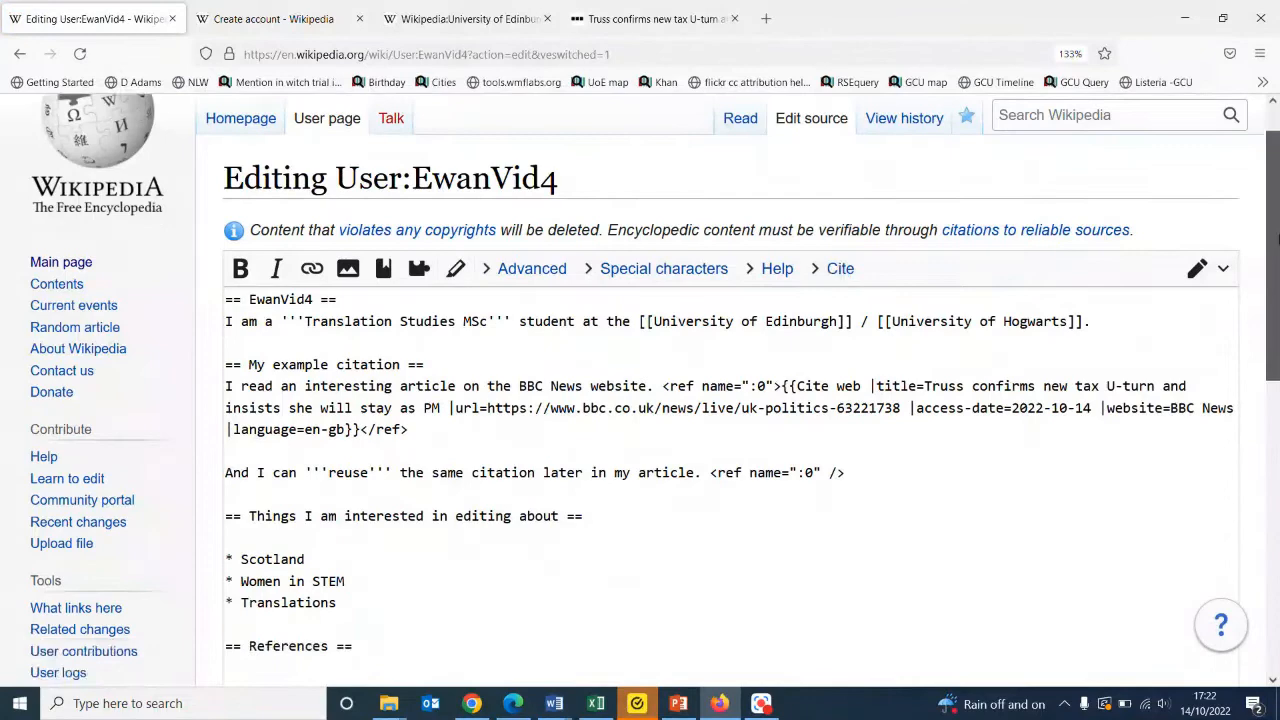
pyautogui.moveTo(385, 247); pyautogui.dragTo(352, 507)
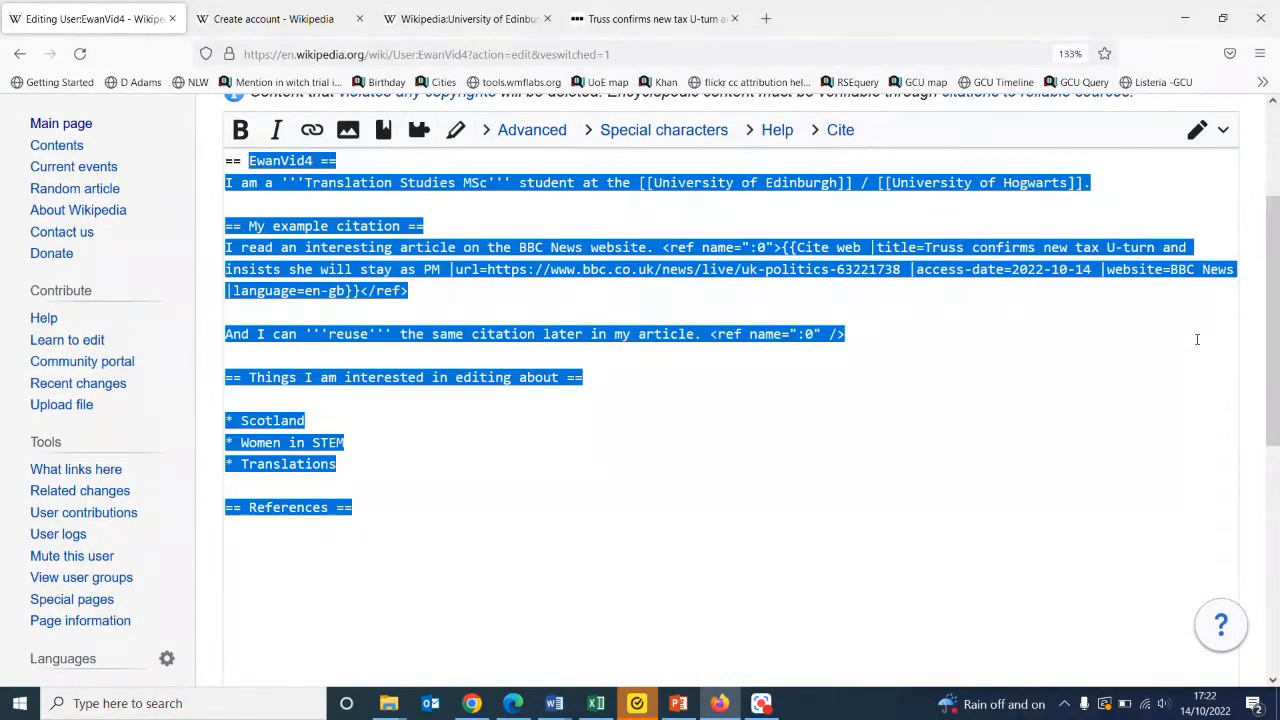
pyautogui.scroll(3)
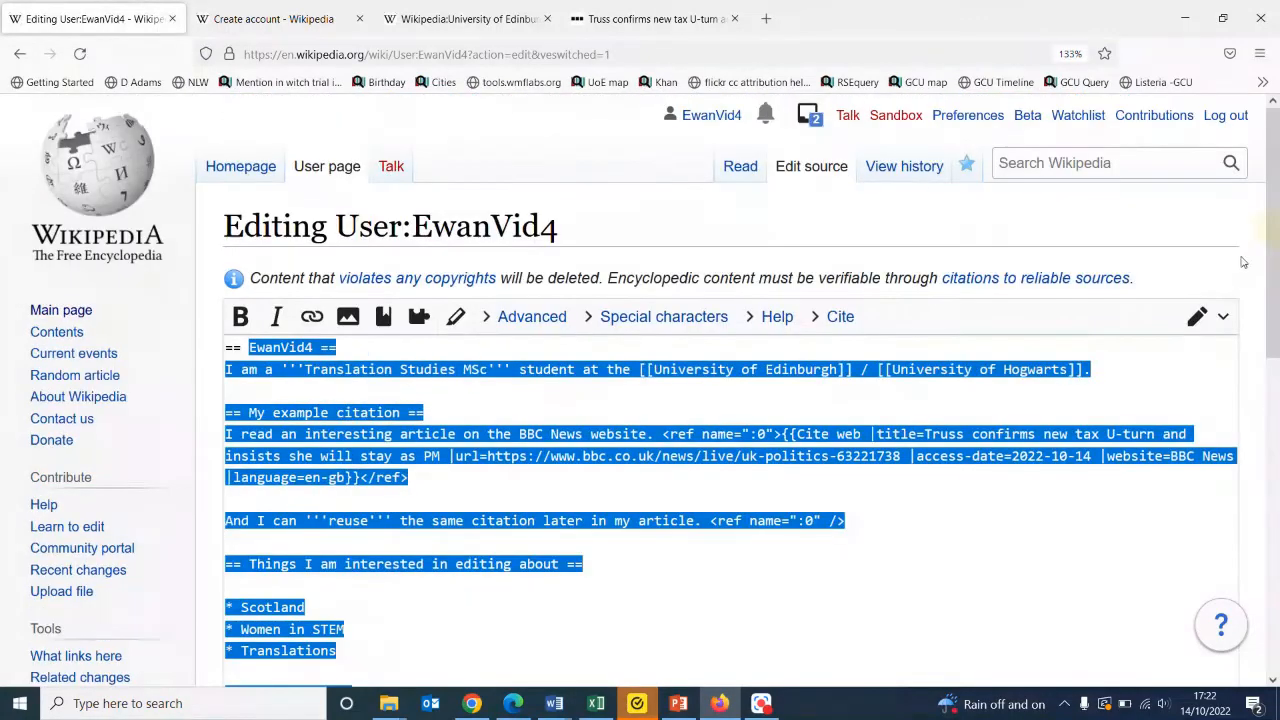
pyautogui.click(1197, 317)
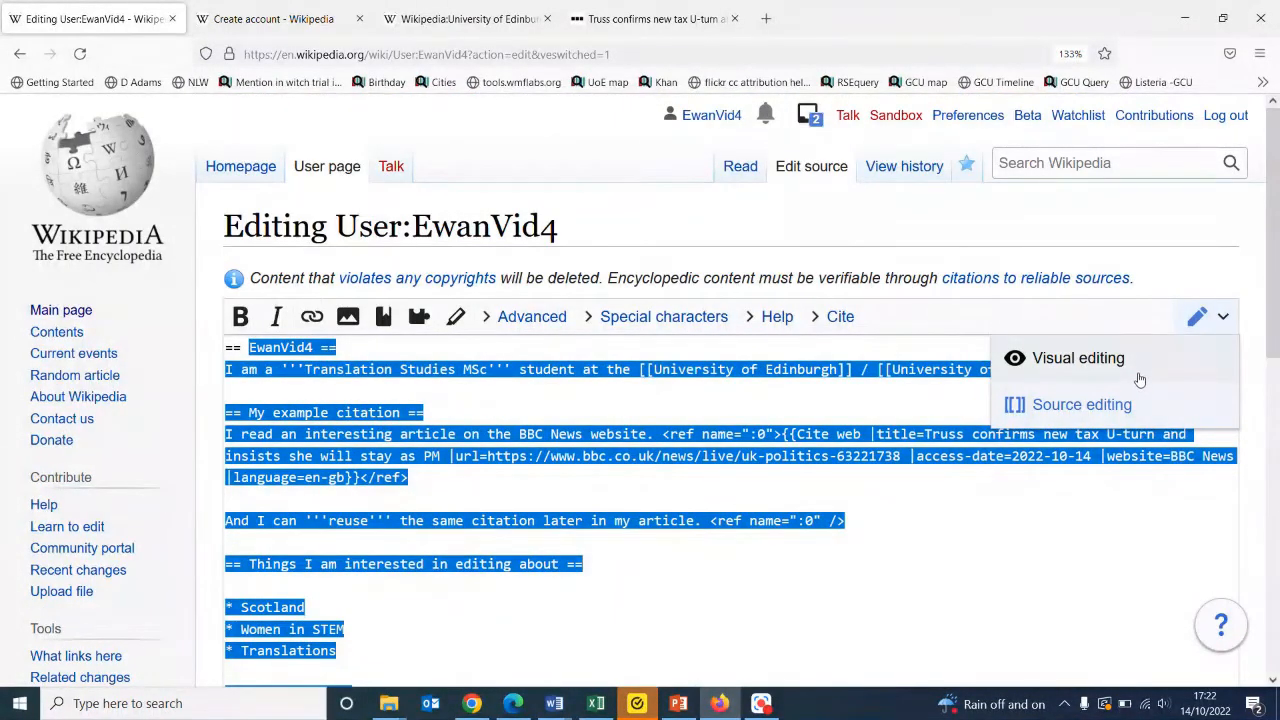
# - Return the user page editor to Visual editing, briefly checking the text style menu
pyautogui.click(1078, 357)
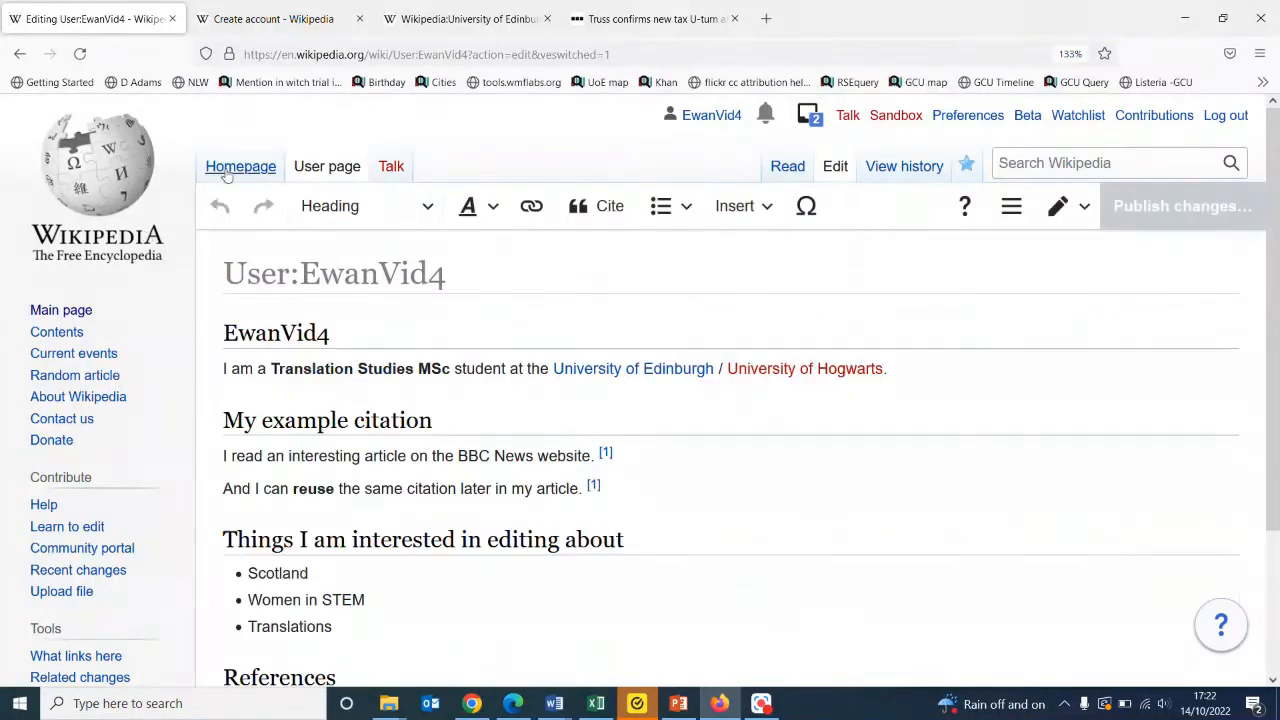
pyautogui.moveTo(280, 237)
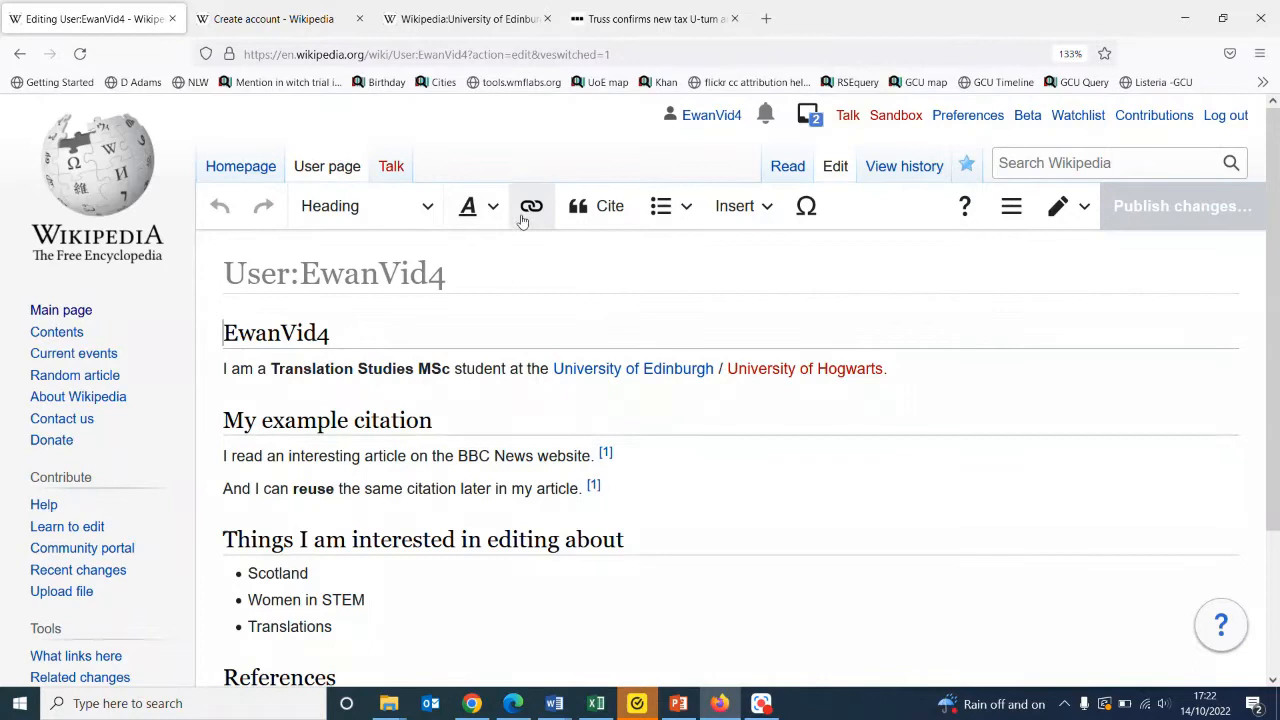
pyautogui.click(468, 206)
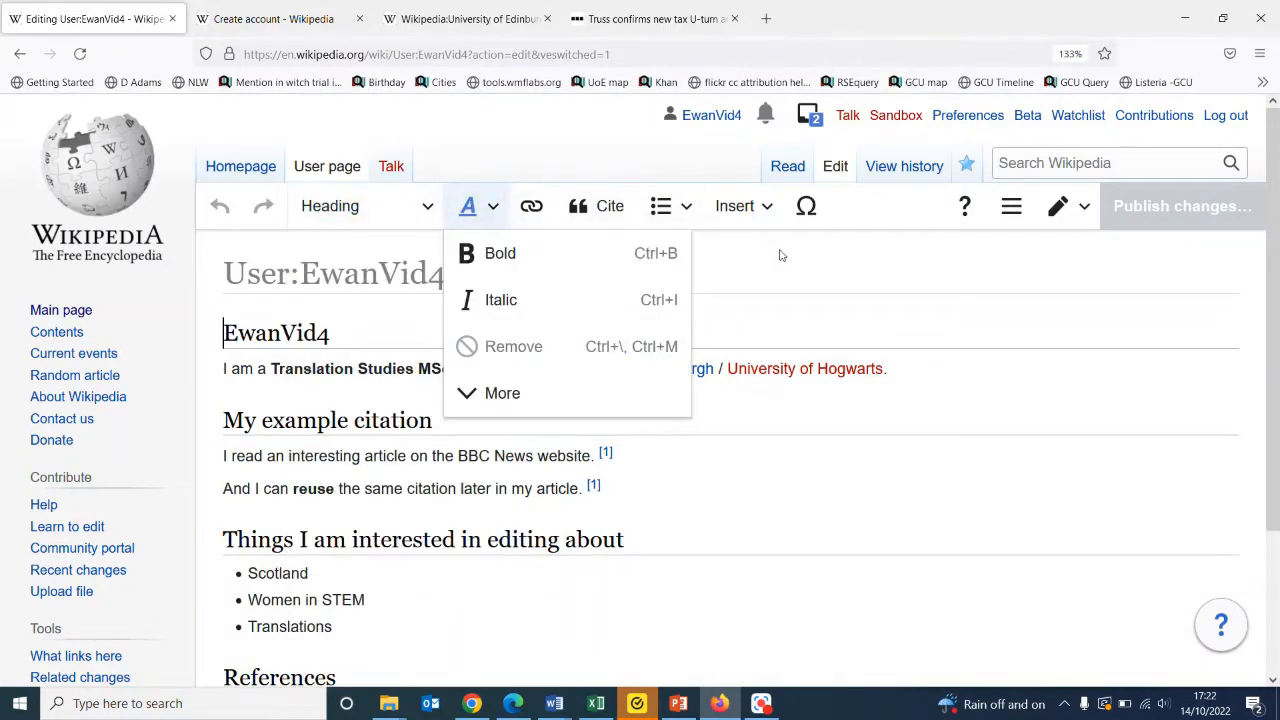
pyautogui.click(1084, 206)
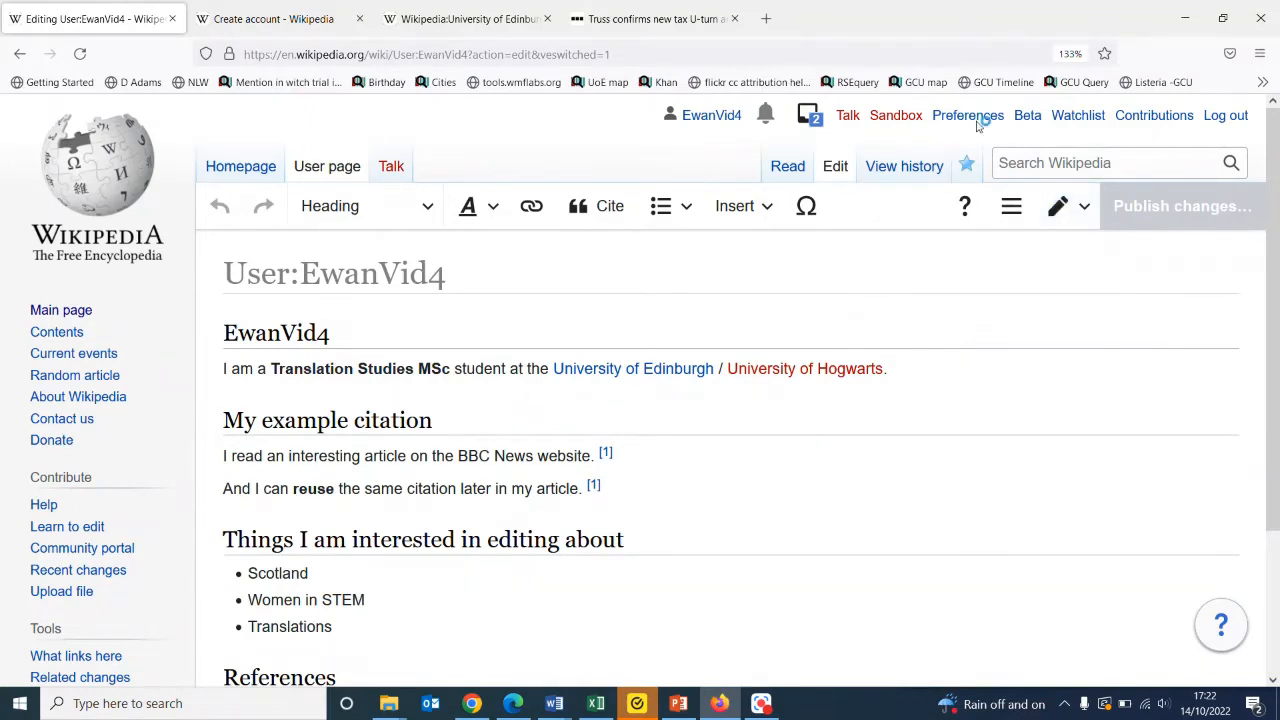
pyautogui.moveTo(967, 115)
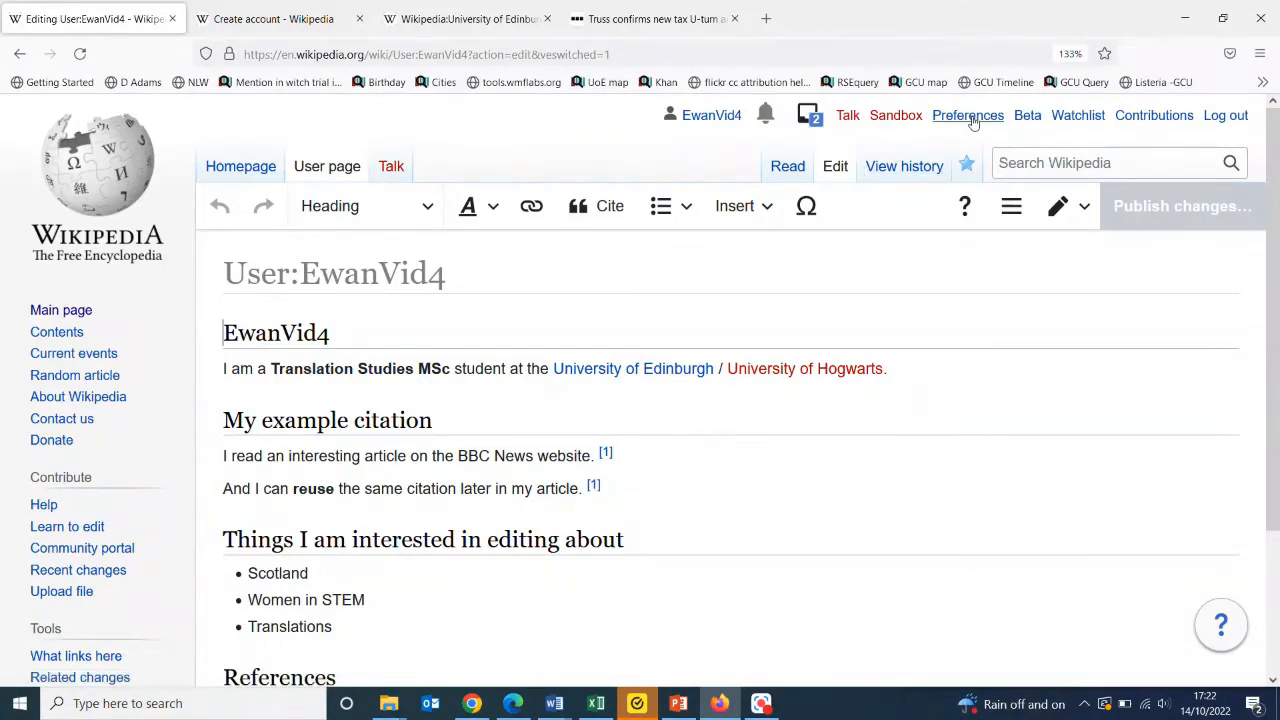
# - Open Preferences and browse the User profile tab for account EwanVid4
pyautogui.click(967, 115)
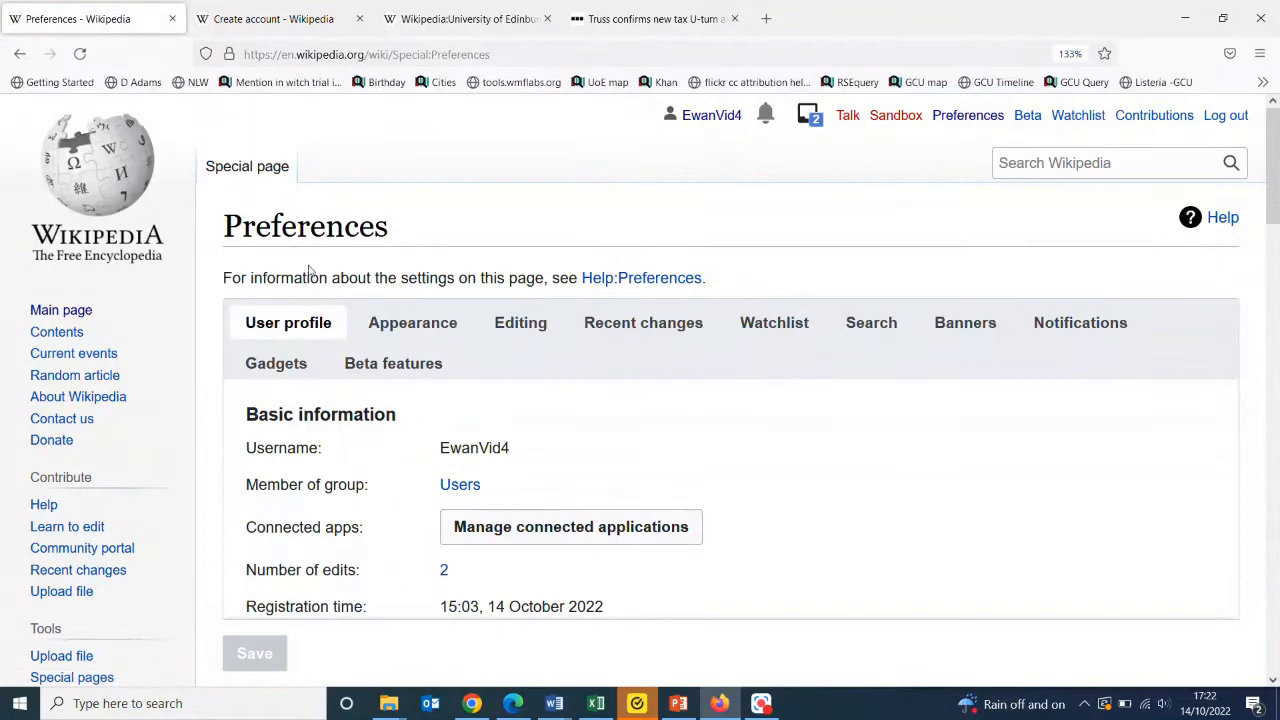
pyautogui.scroll(-3)
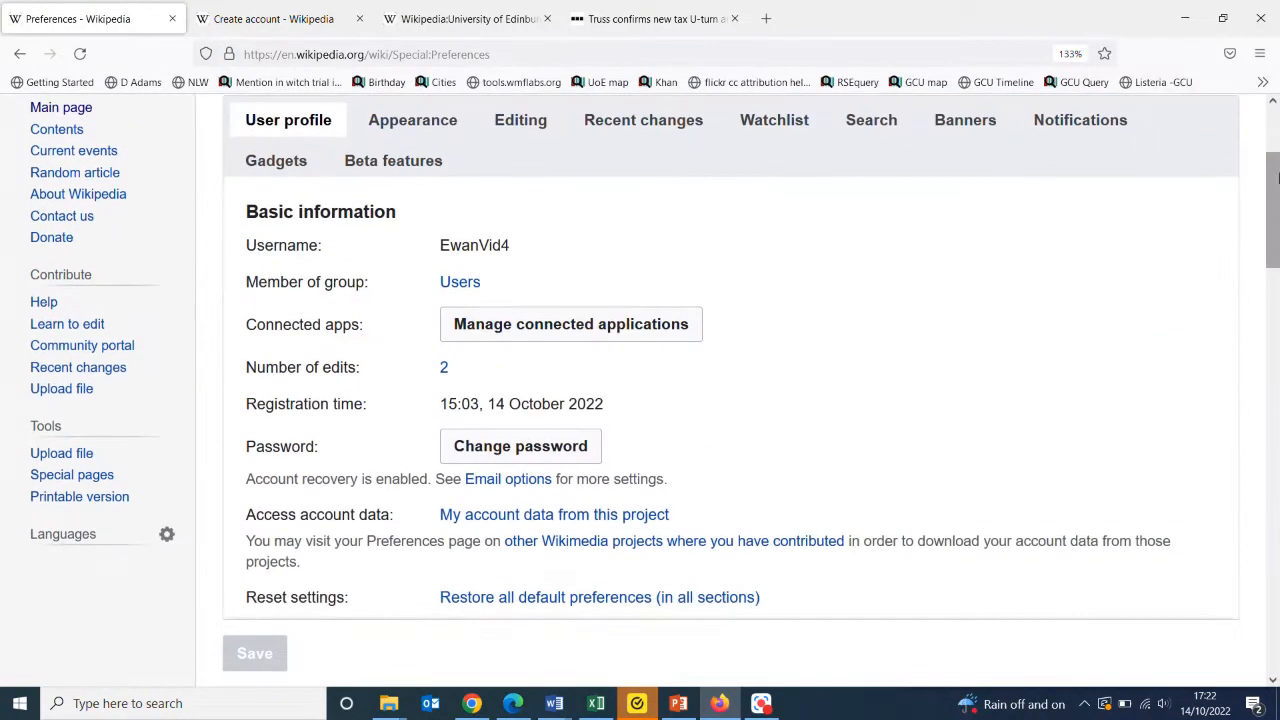
pyautogui.moveTo(475, 375)
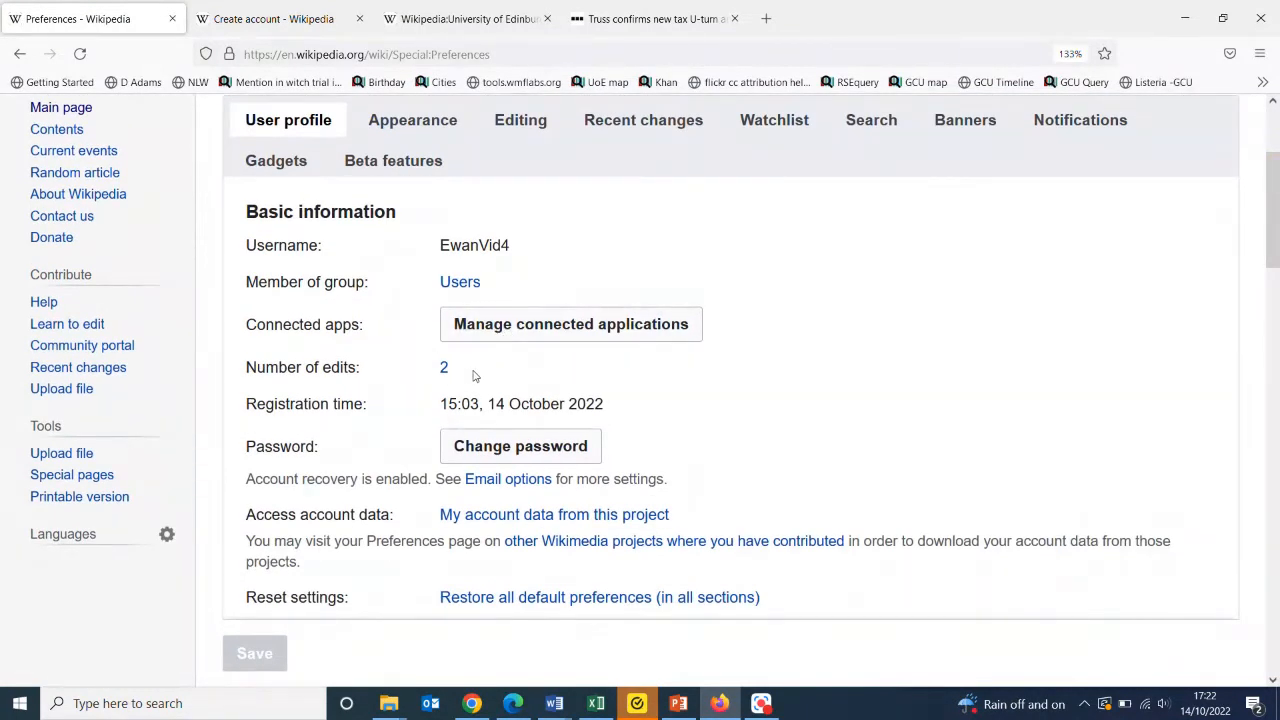
pyautogui.moveTo(455, 585)
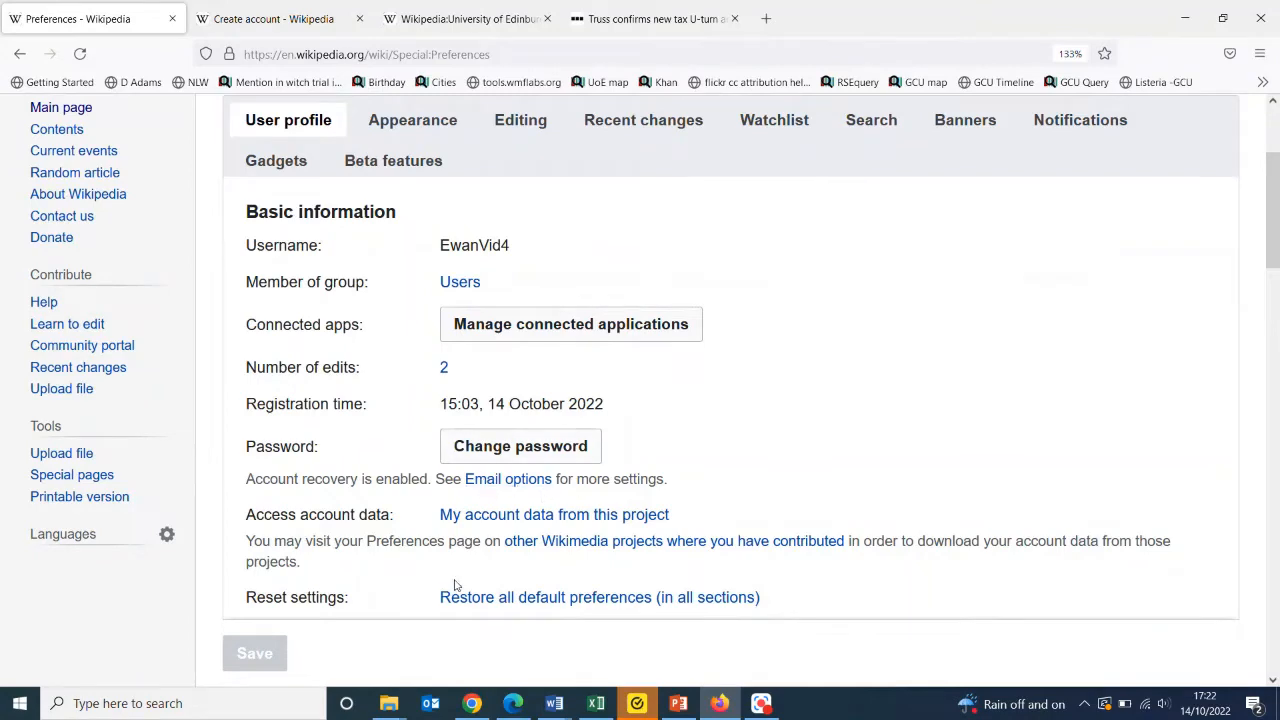
pyautogui.scroll(3)
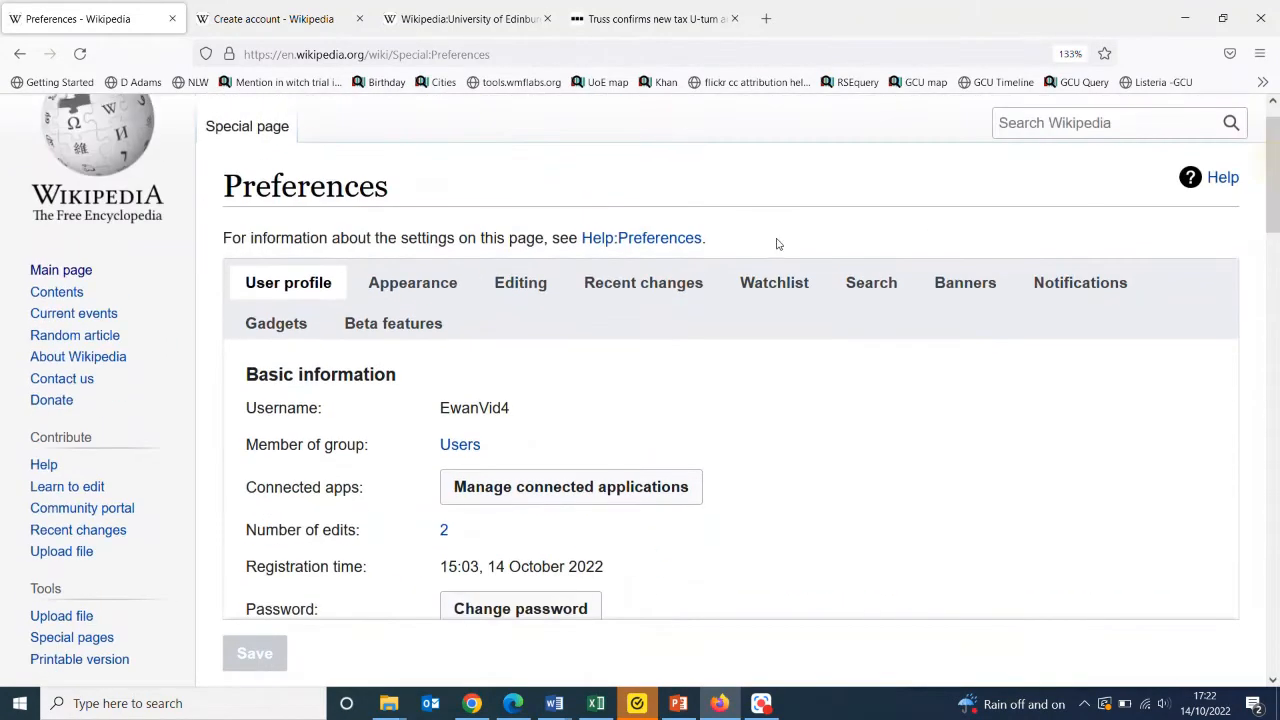
# - Show the Editing preferences tab and scroll down to the Editing mode setting
pyautogui.click(520, 282)
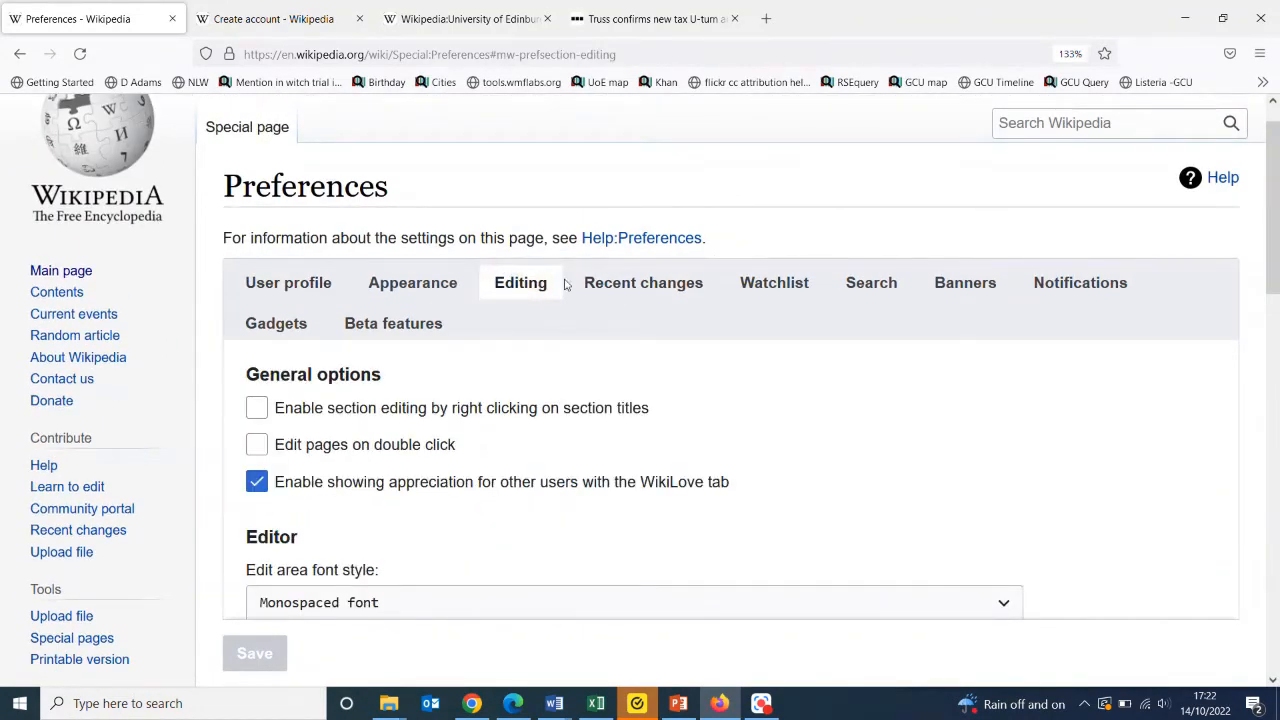
pyautogui.scroll(-3)
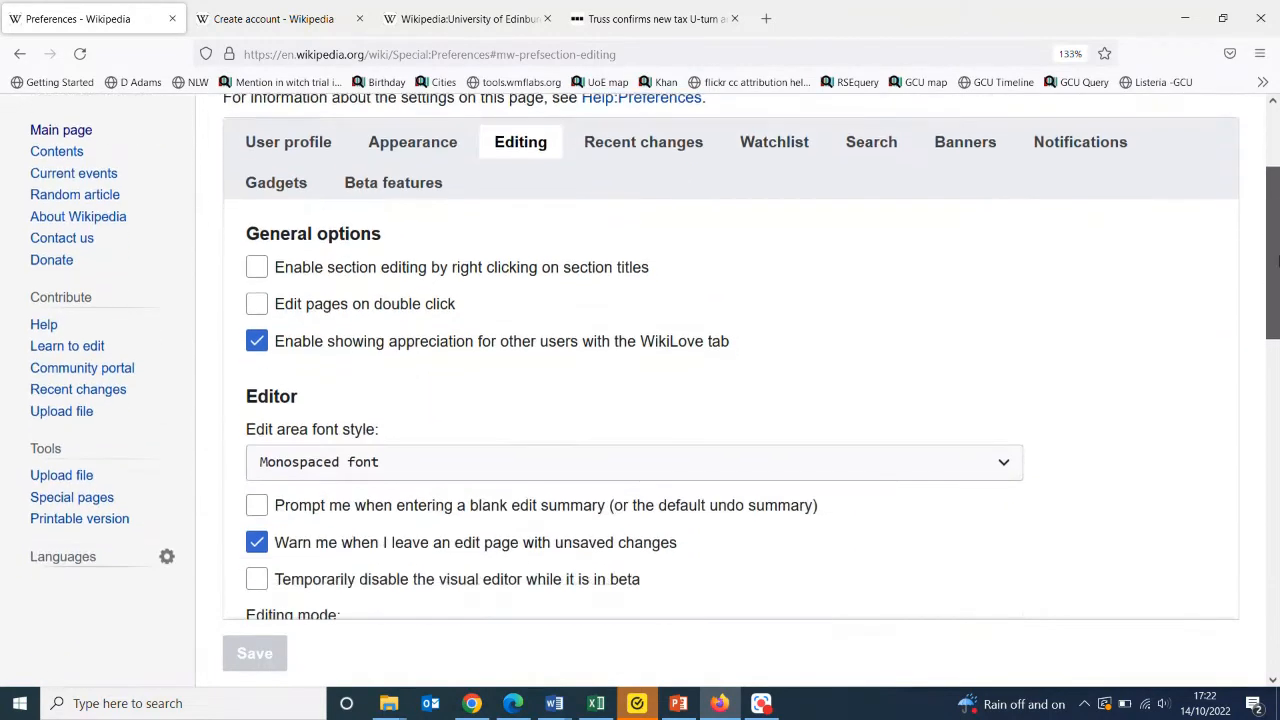
pyautogui.scroll(-3)
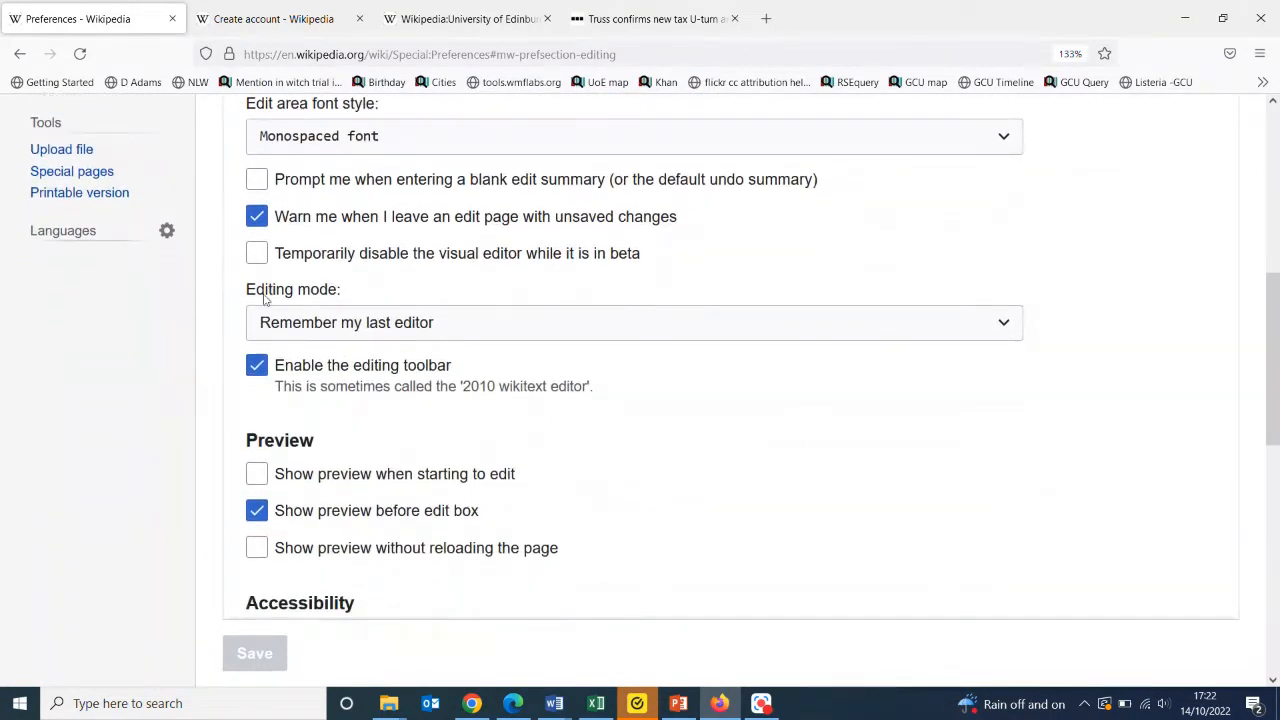
pyautogui.moveTo(363, 353)
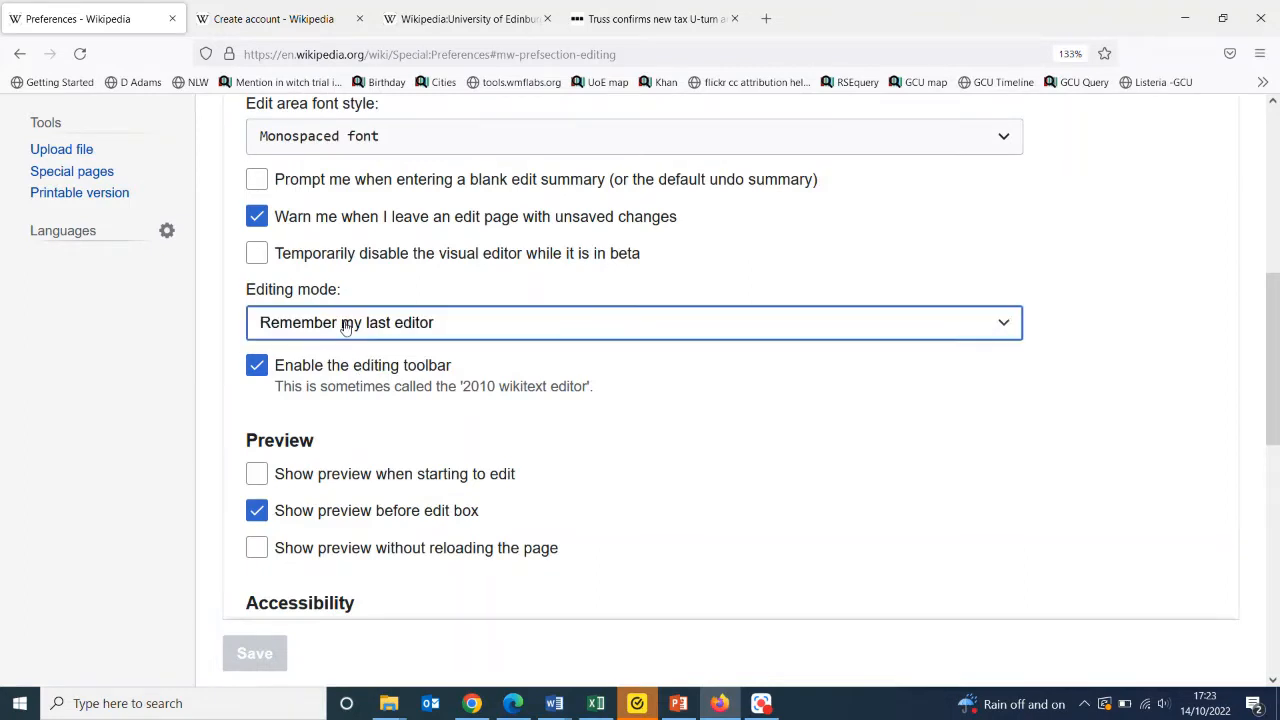
# - Set Editing mode to 'Show me both editor tabs' and save the preferences
pyautogui.click(632, 322)
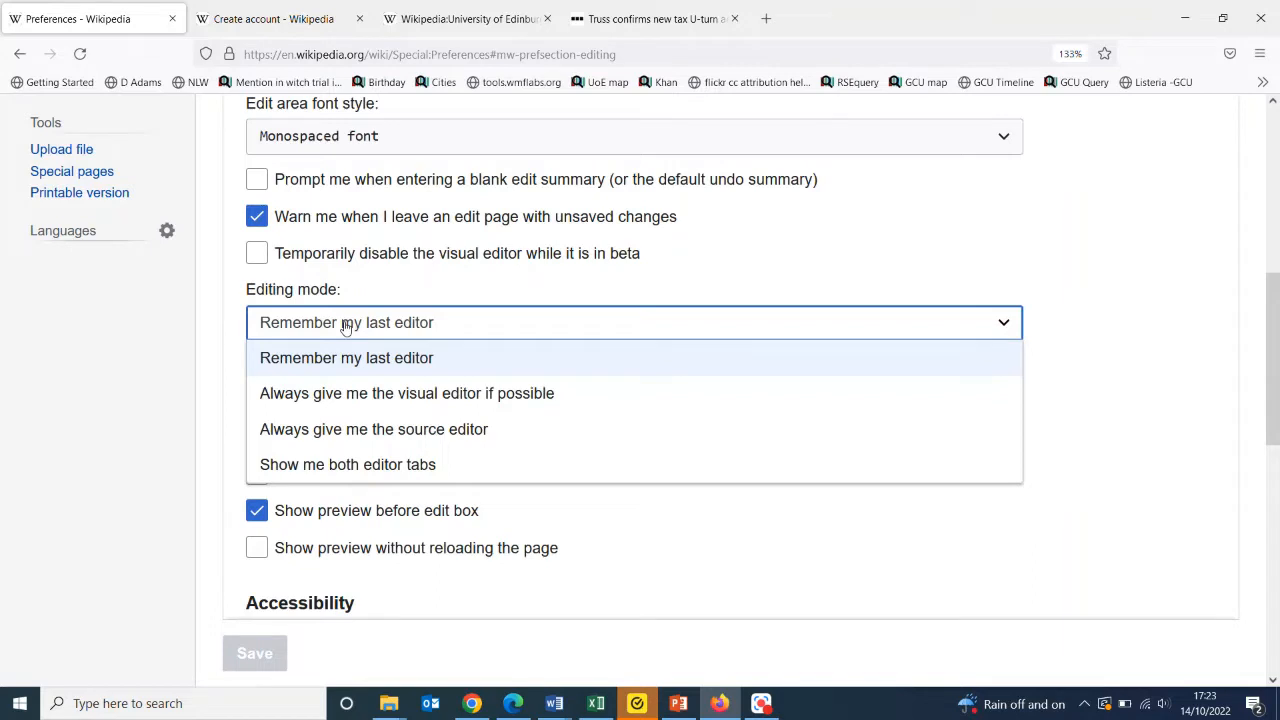
pyautogui.moveTo(415, 358)
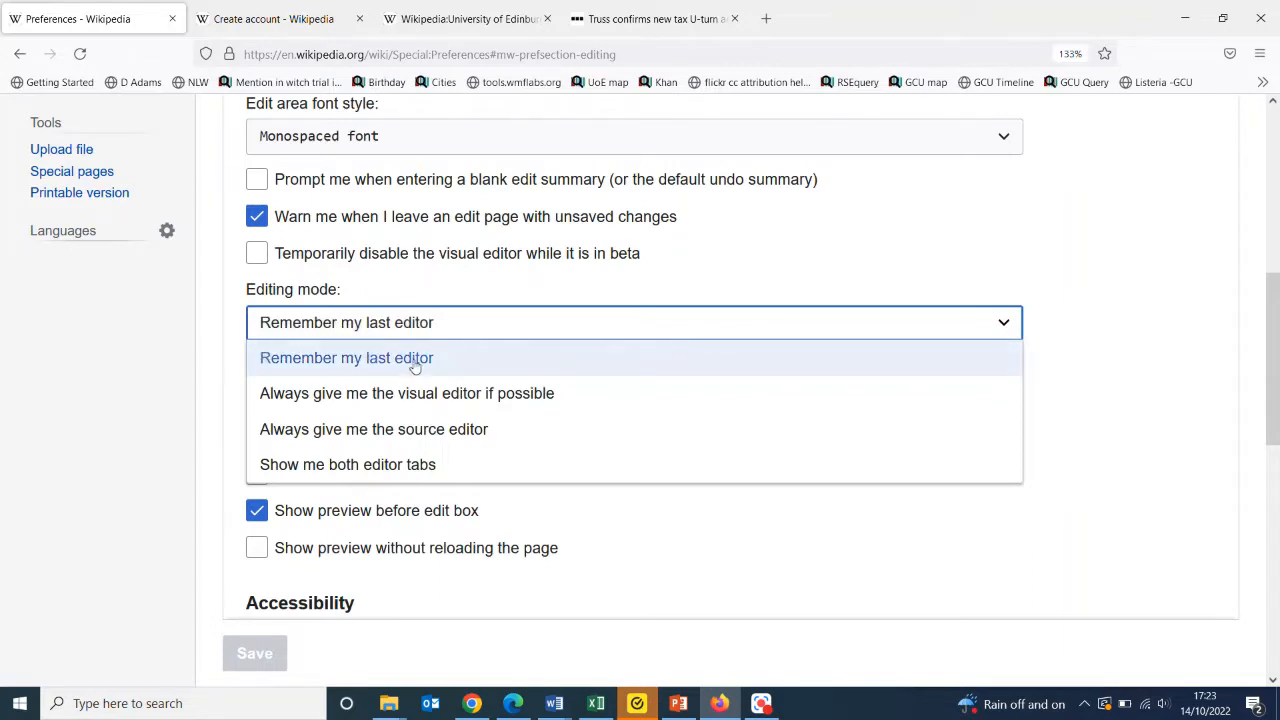
pyautogui.moveTo(285, 372)
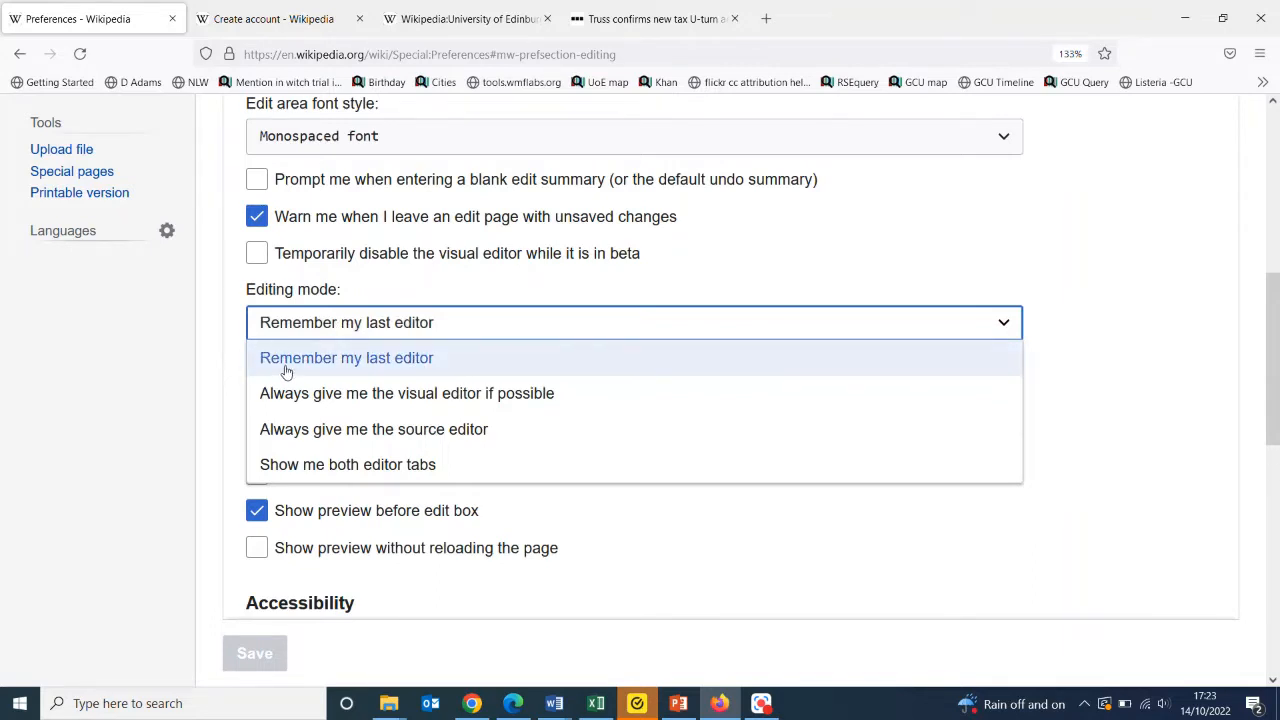
pyautogui.moveTo(308, 372)
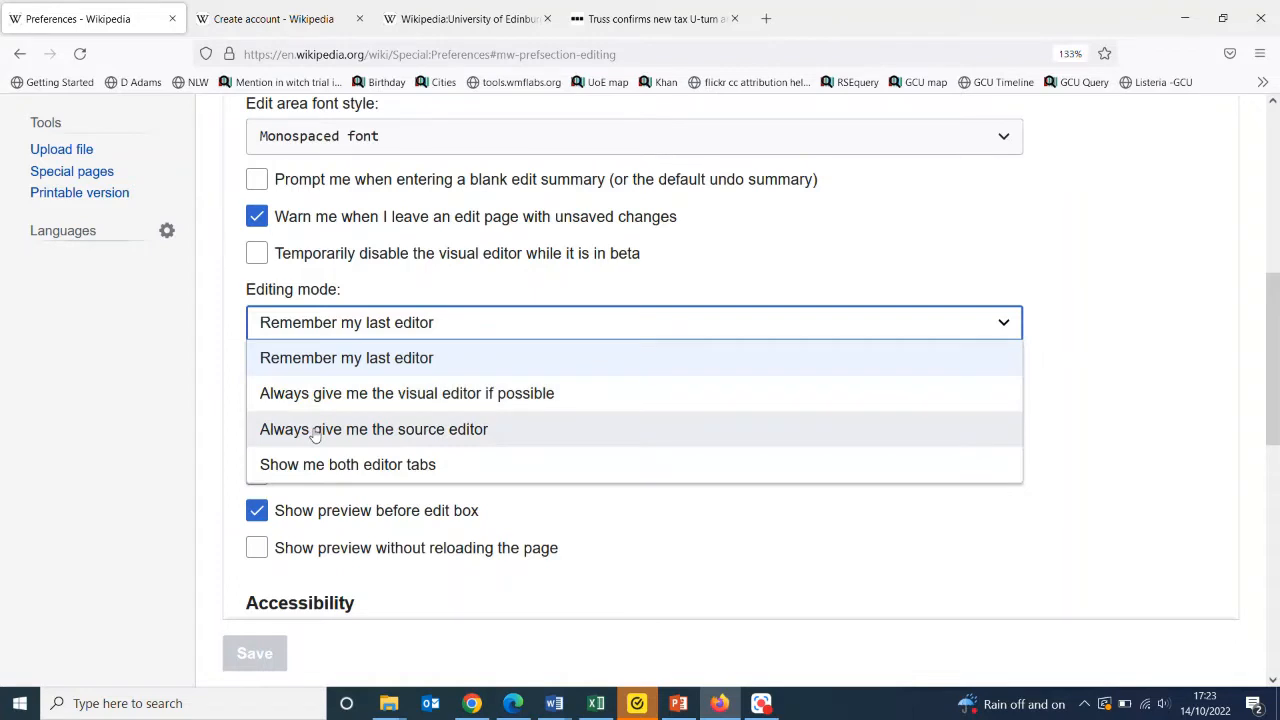
pyautogui.moveTo(347, 464)
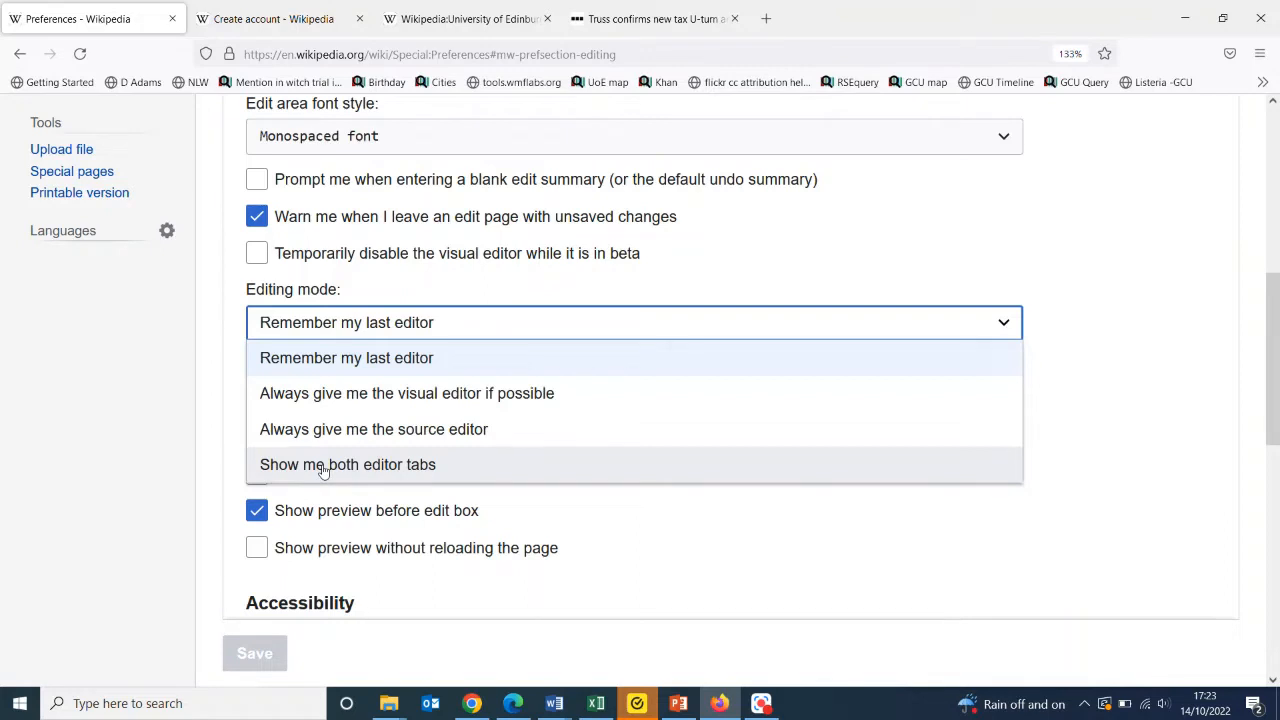
pyautogui.click(347, 464)
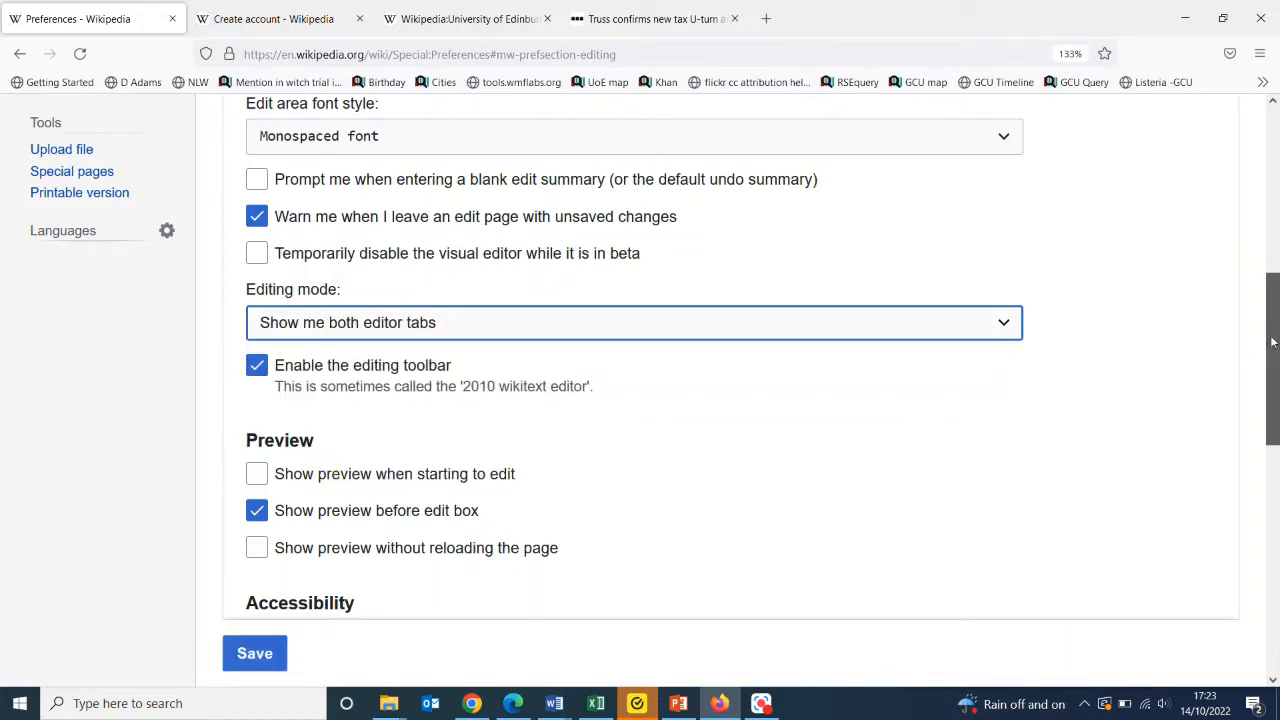
pyautogui.scroll(-3)
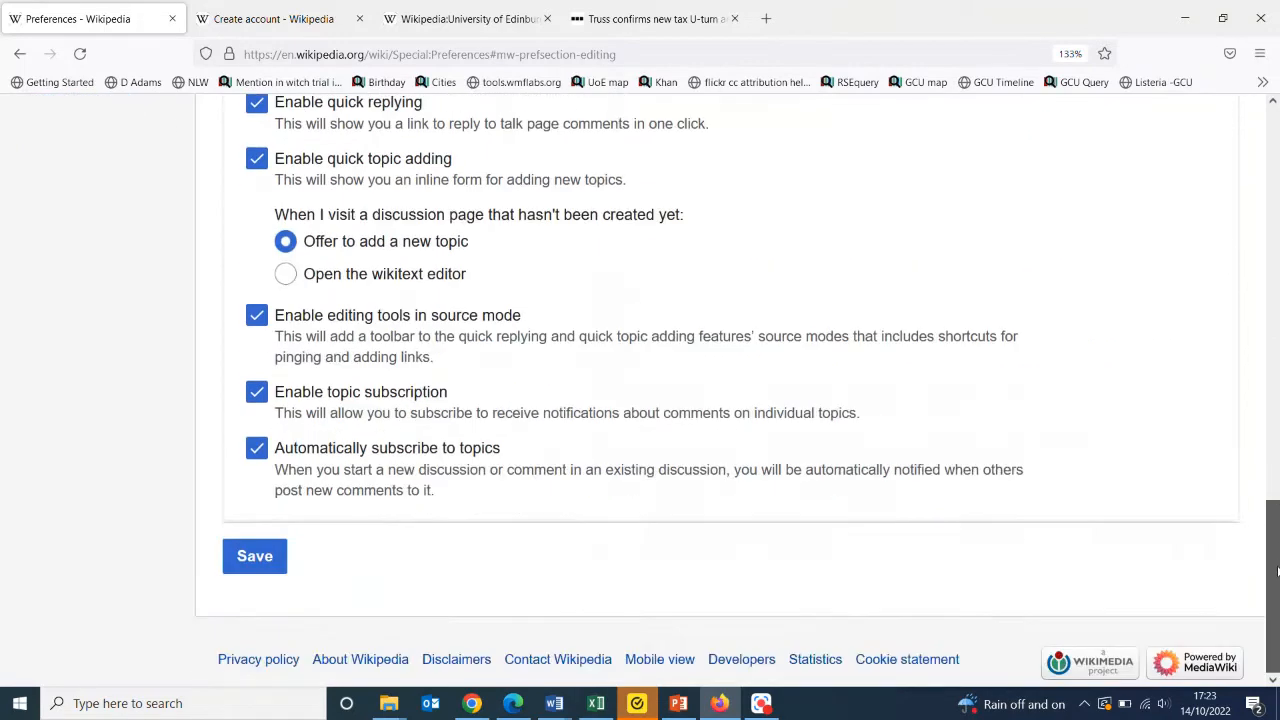
pyautogui.click(254, 556)
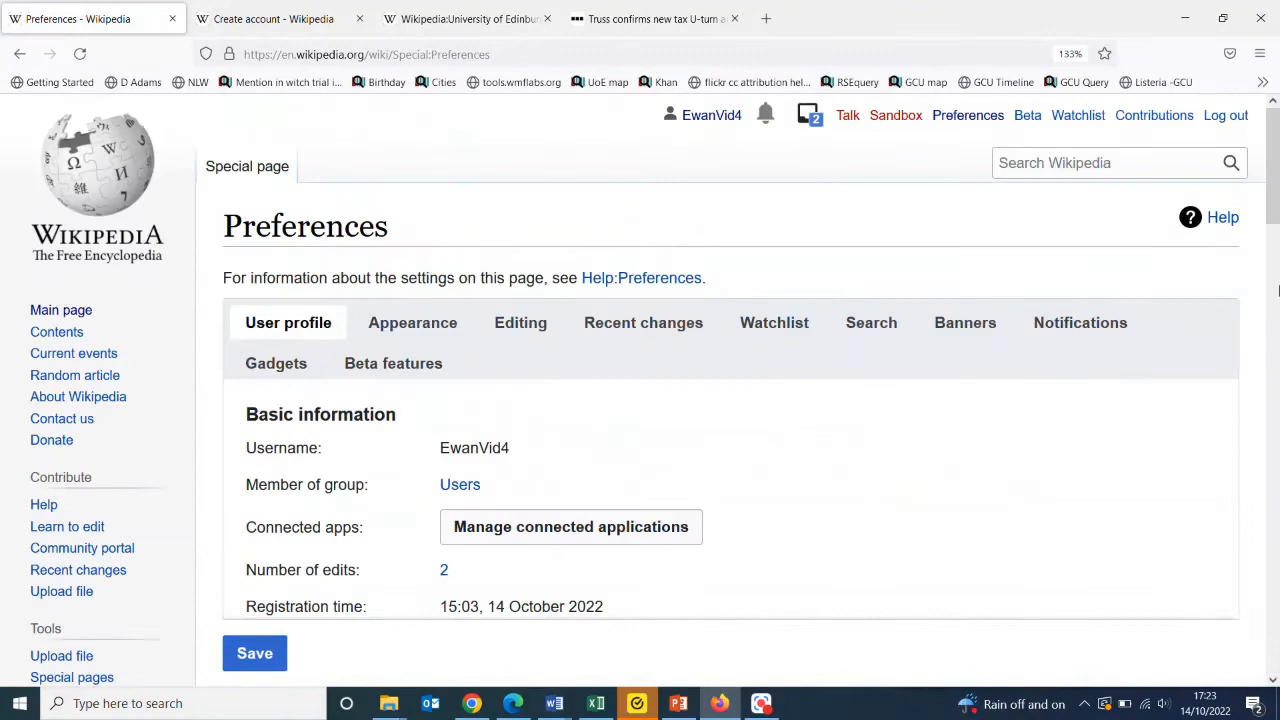
pyautogui.scroll(-3)
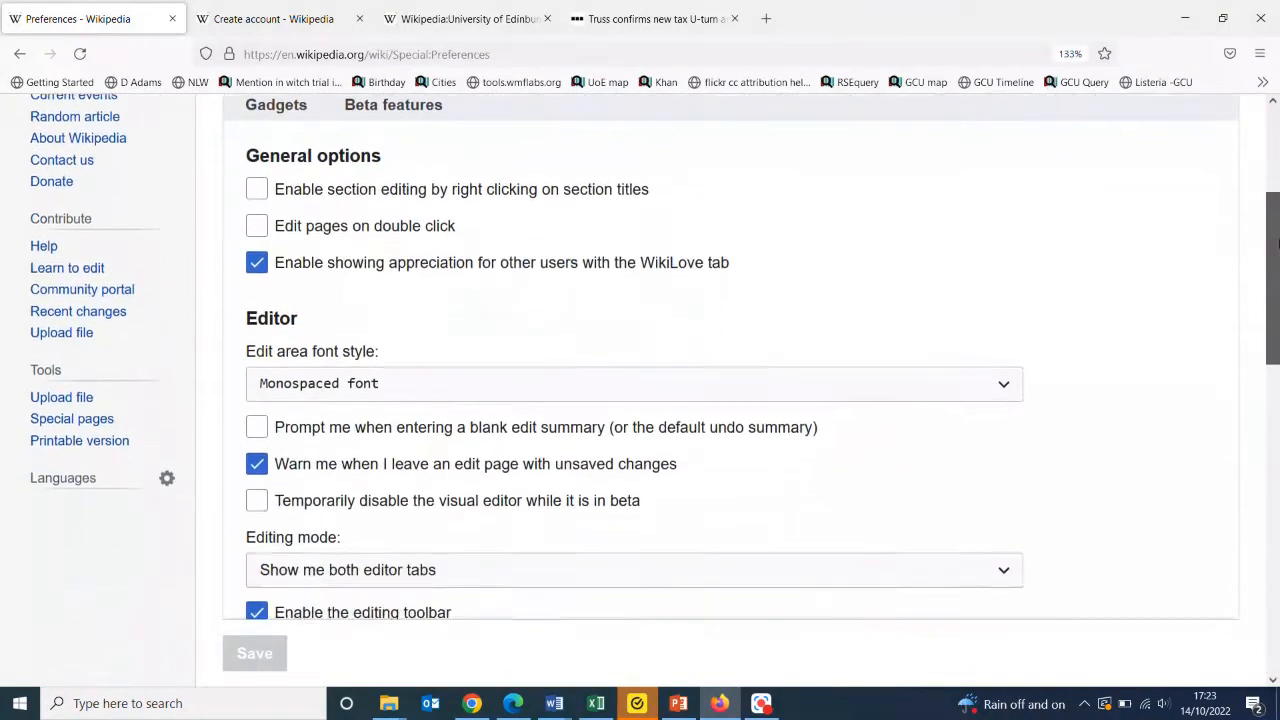
pyautogui.scroll(-3)
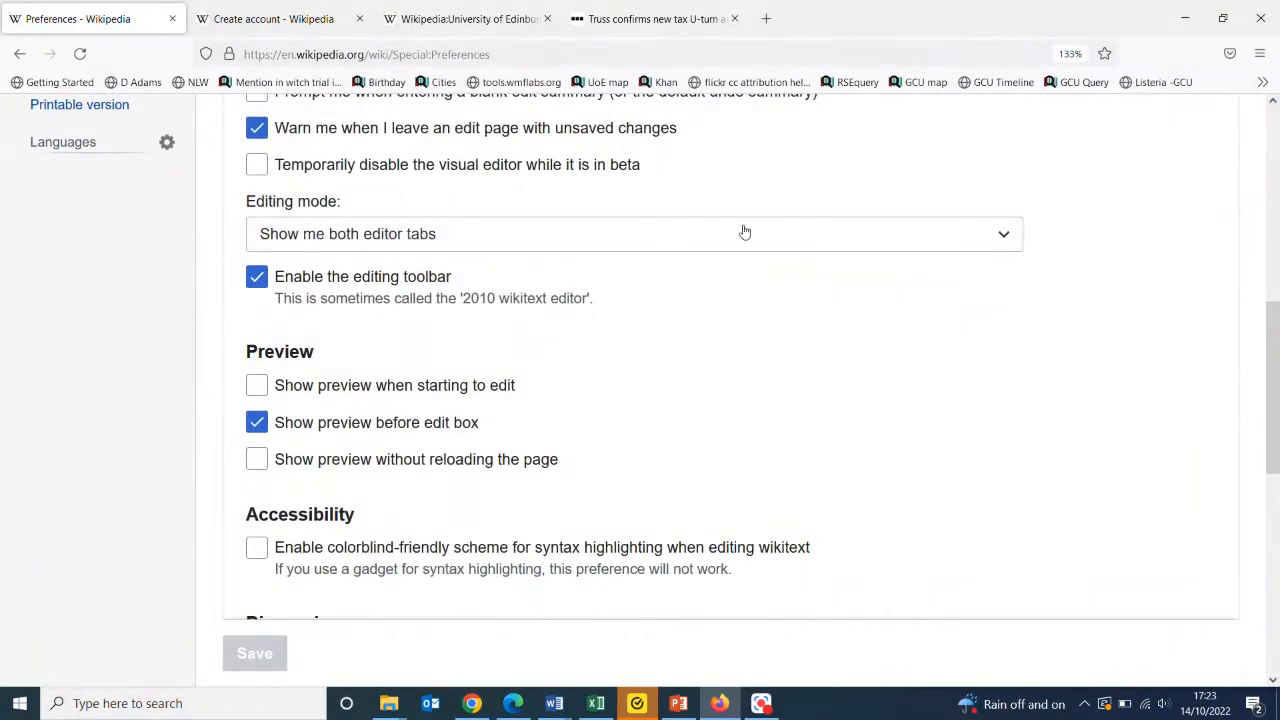
pyautogui.scroll(-3)
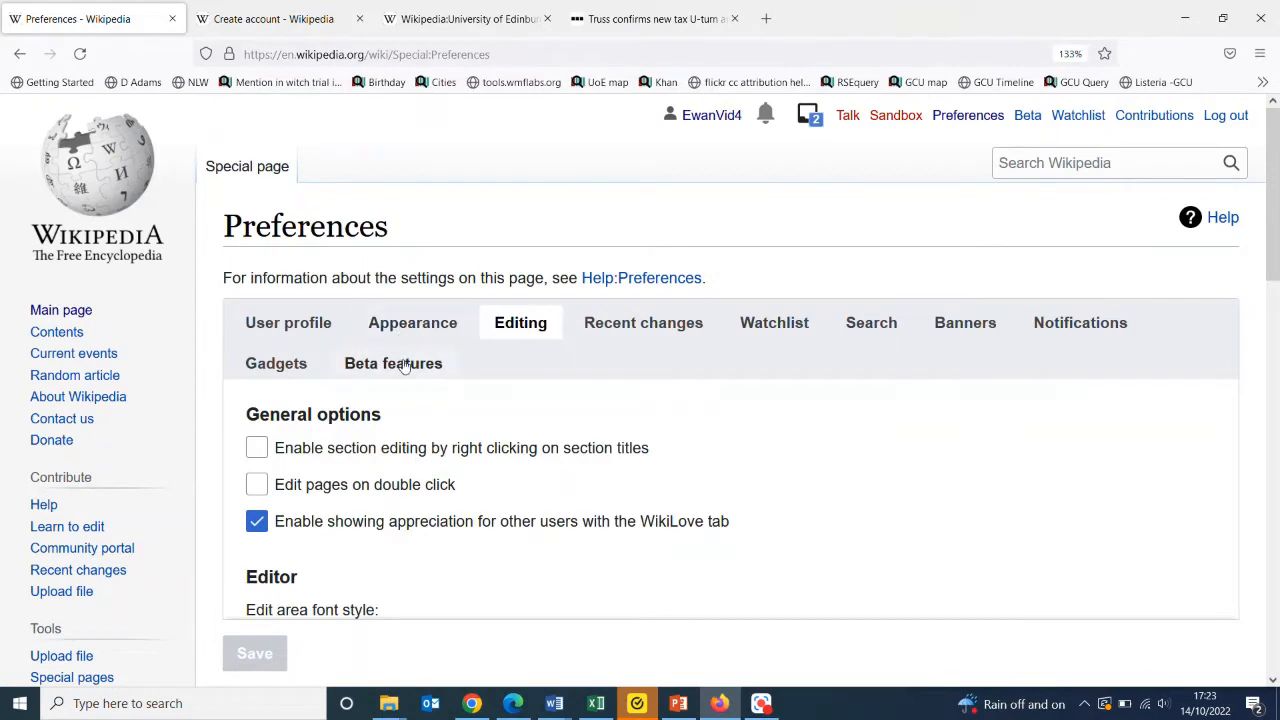
# - Tick the Content Translation feature under Beta features
pyautogui.click(393, 363)
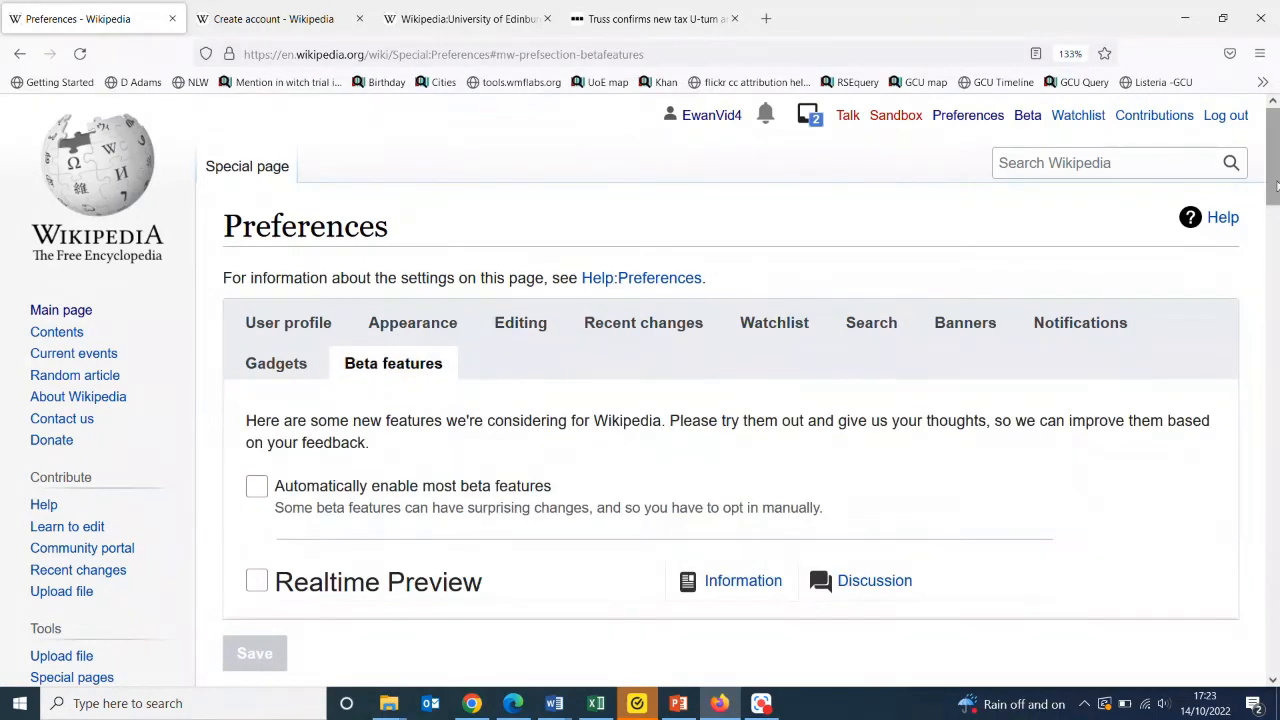
pyautogui.scroll(-3)
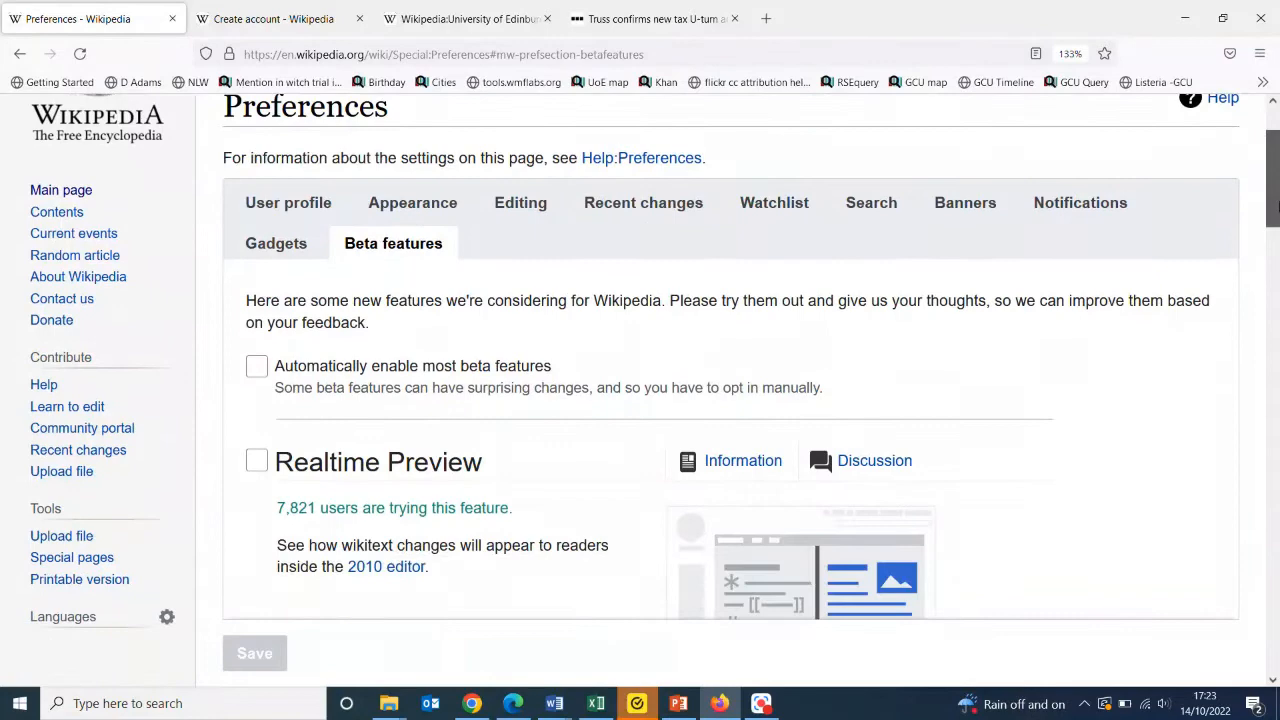
pyautogui.scroll(-3)
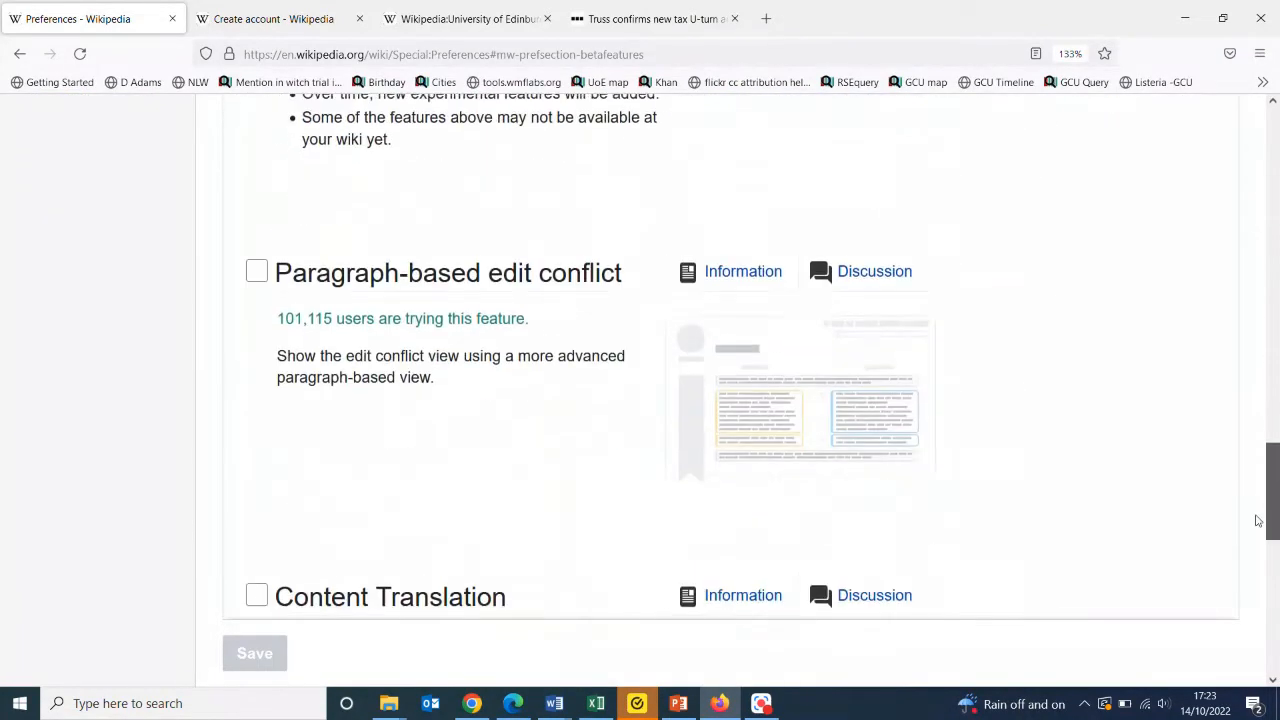
pyautogui.scroll(-3)
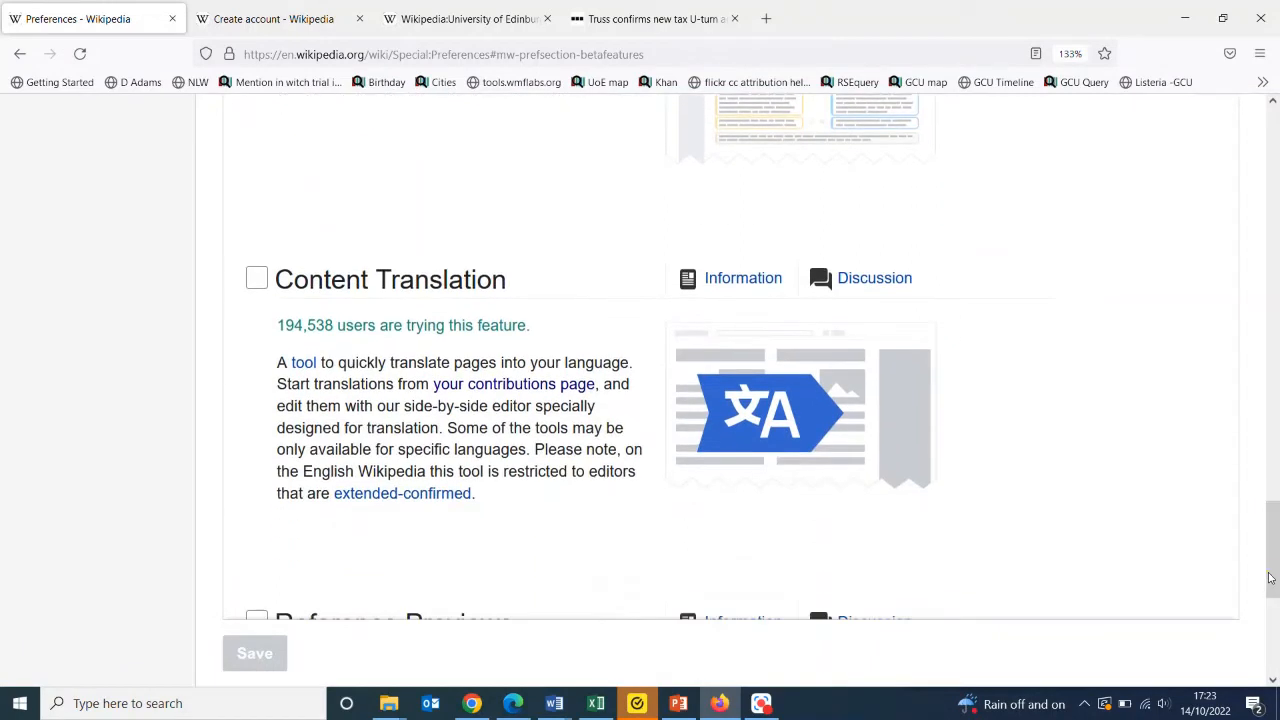
pyautogui.click(256, 278)
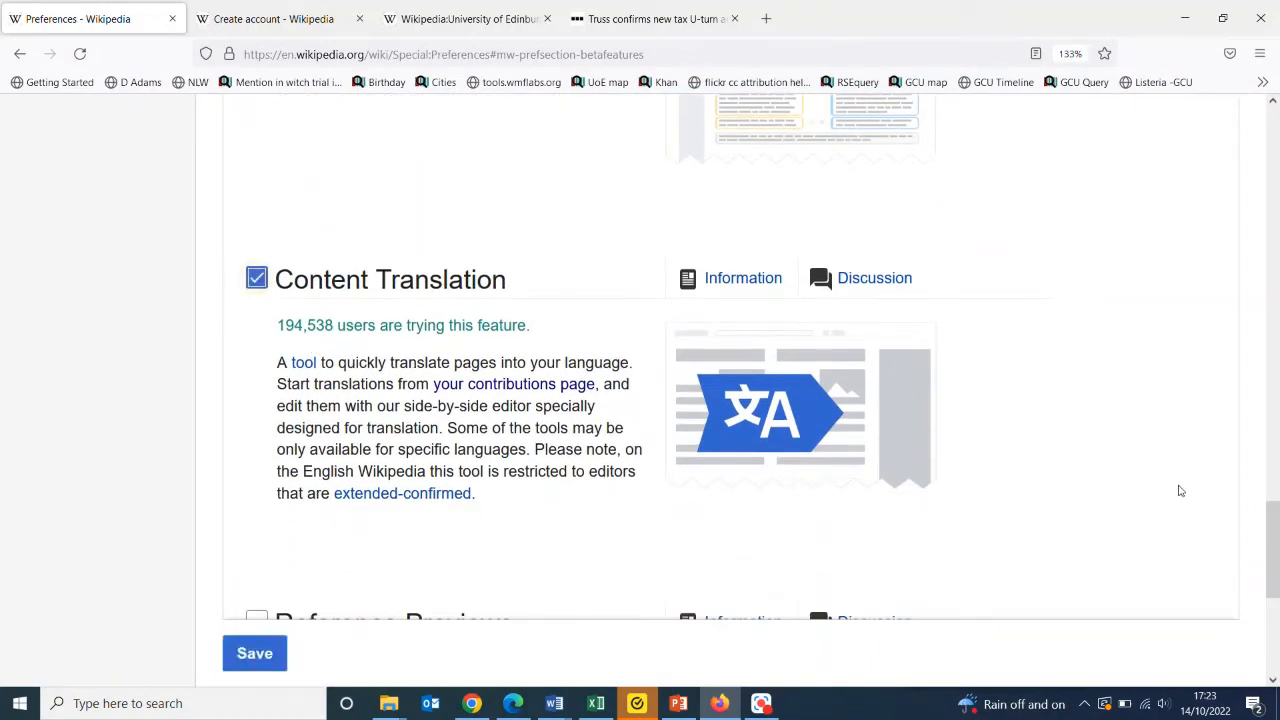
pyautogui.scroll(-3)
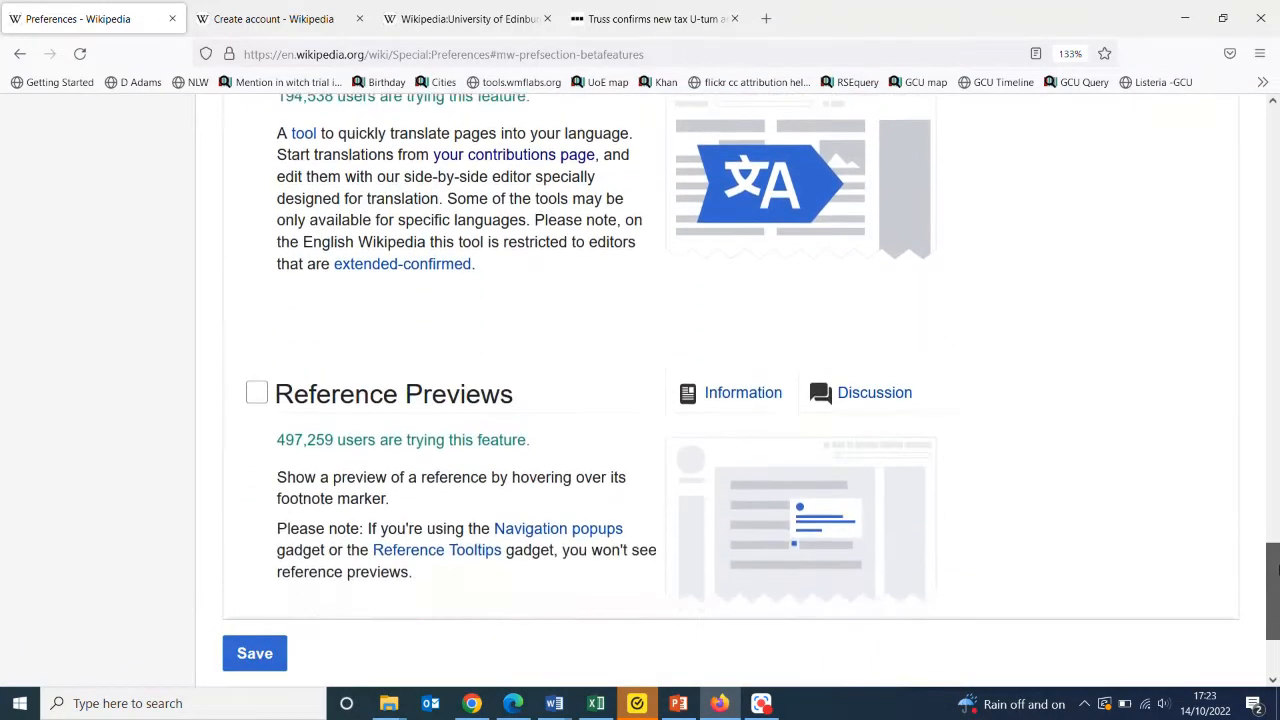
pyautogui.scroll(3)
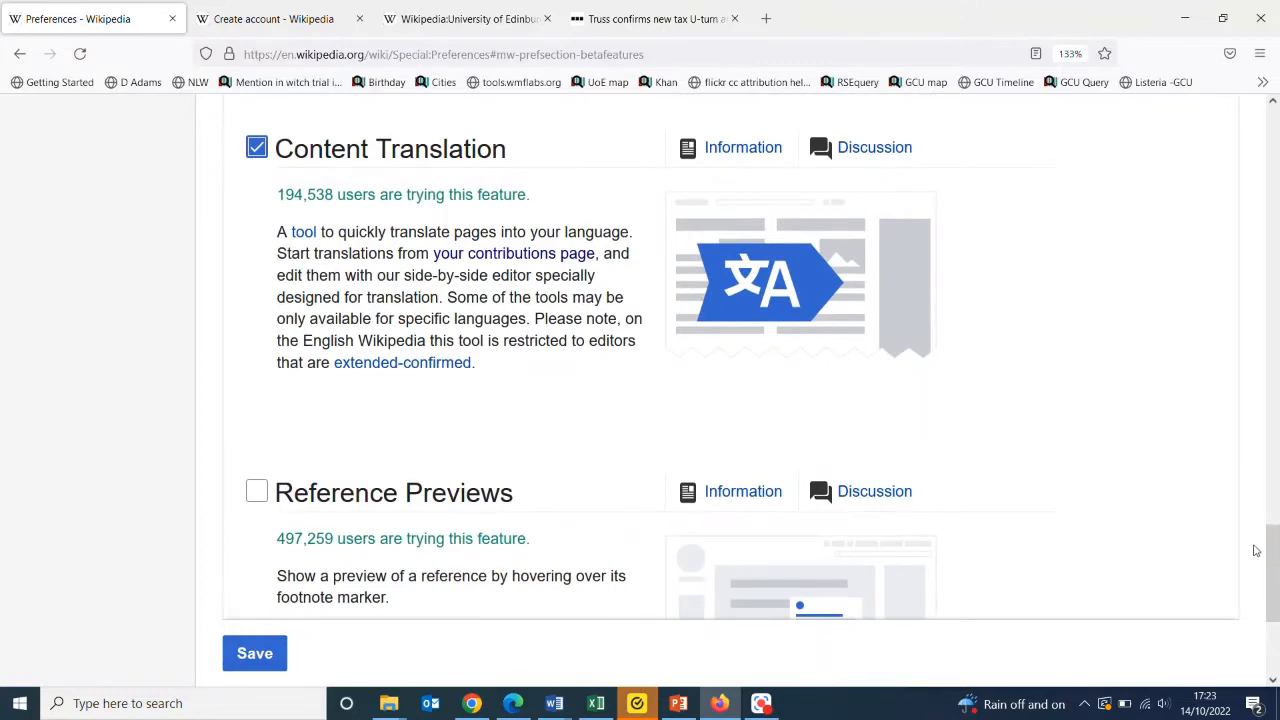
pyautogui.scroll(3)
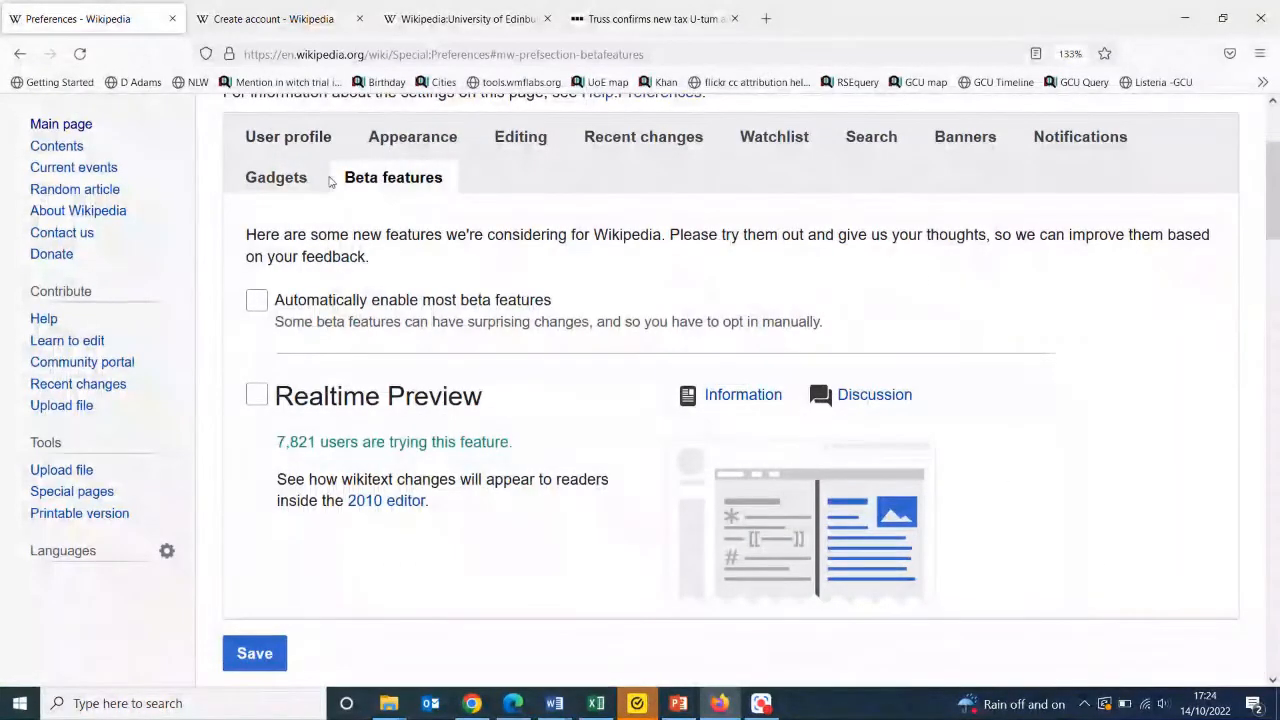
pyautogui.scroll(3)
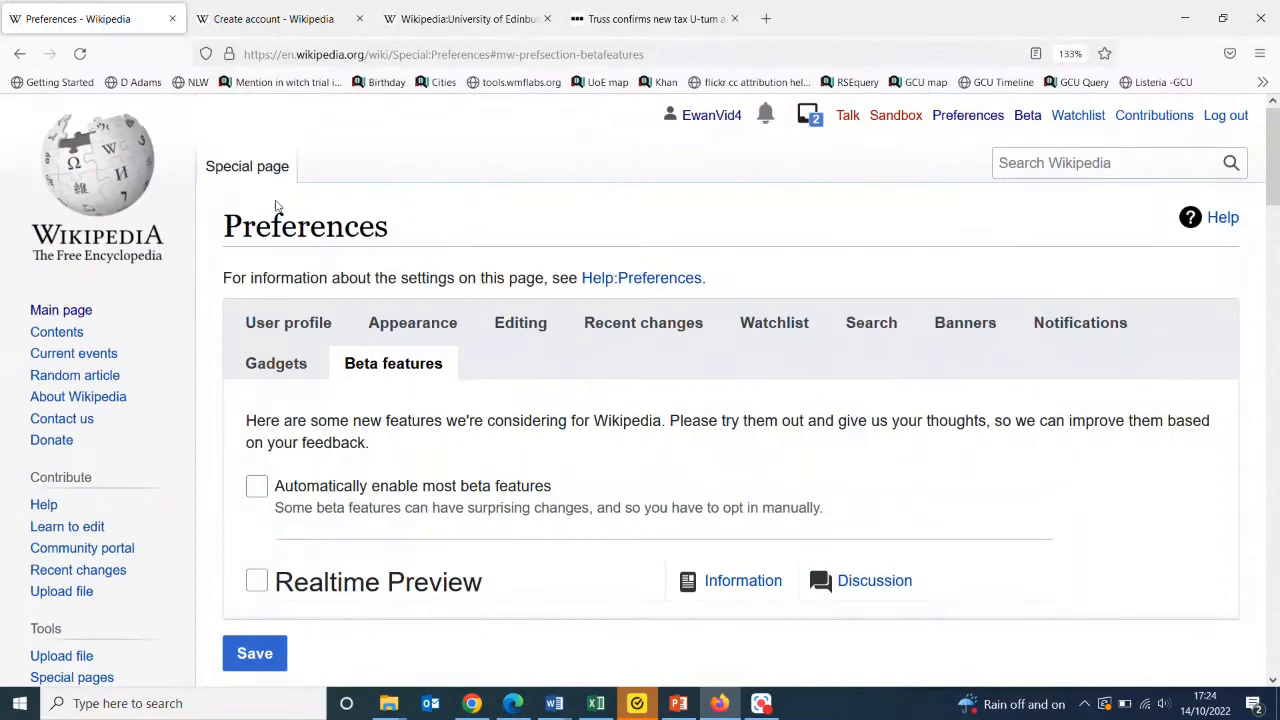
pyautogui.scroll(-3)
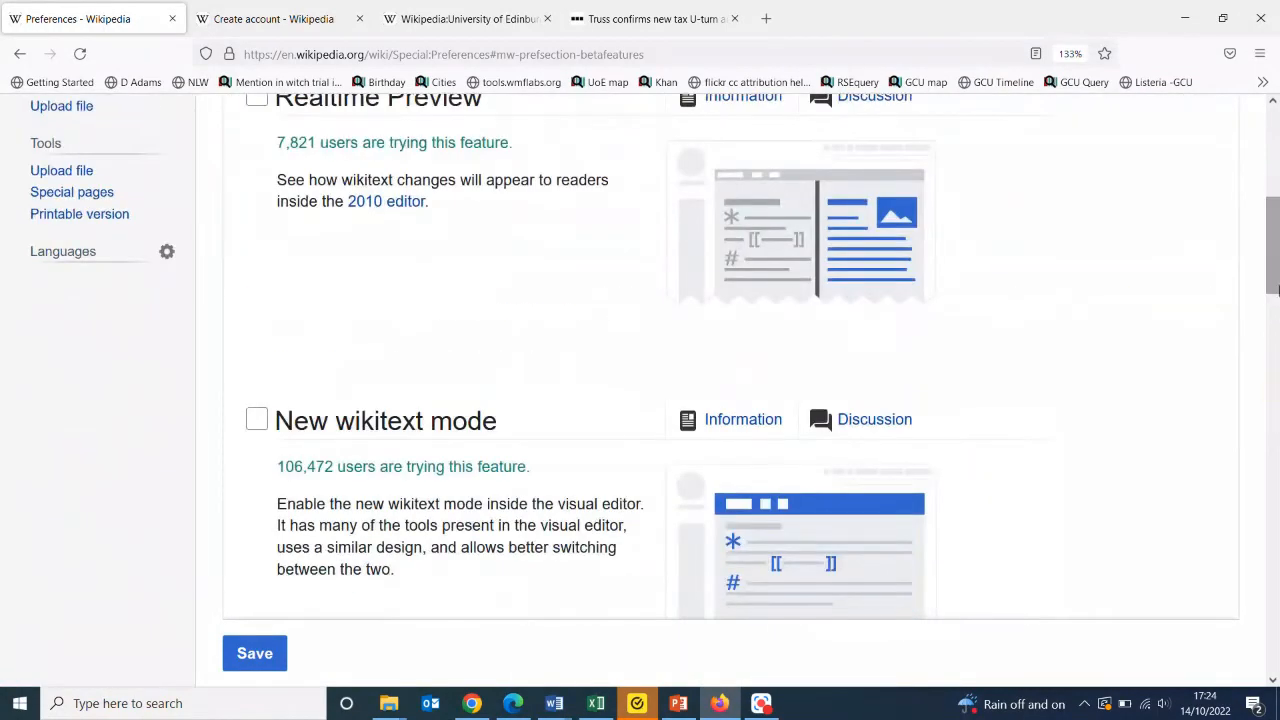
pyautogui.scroll(3)
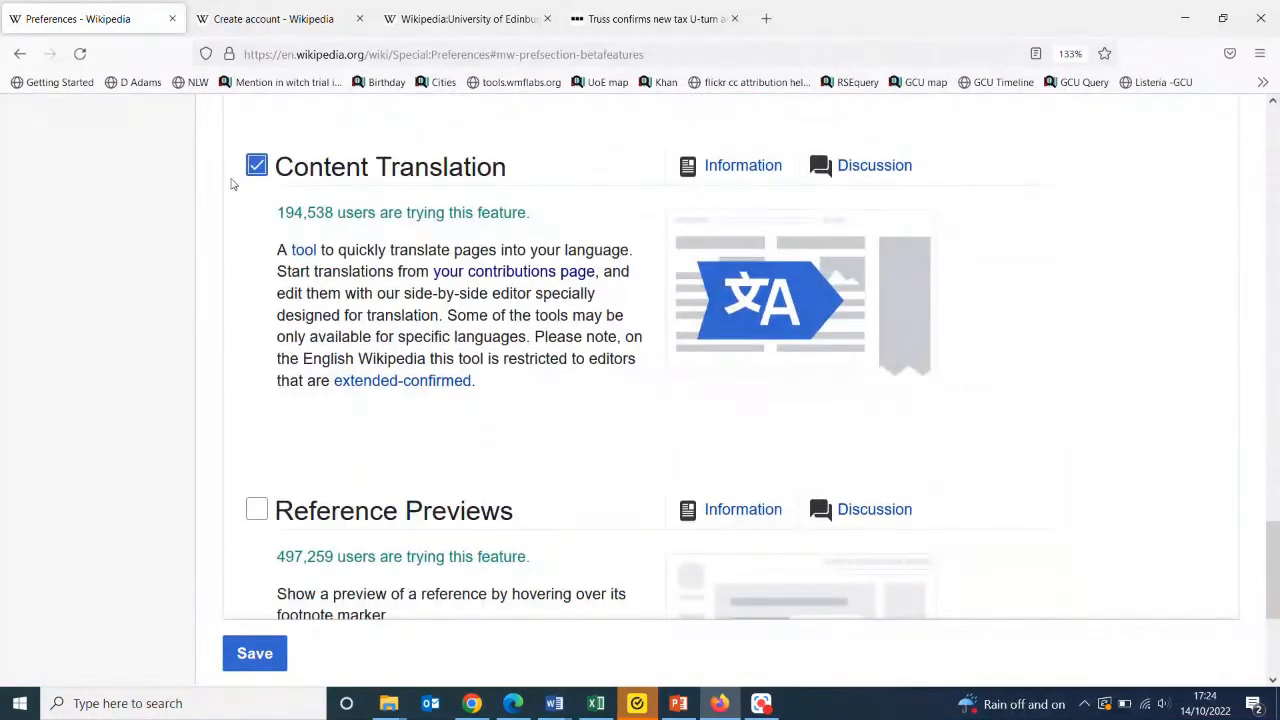
pyautogui.moveTo(254, 653)
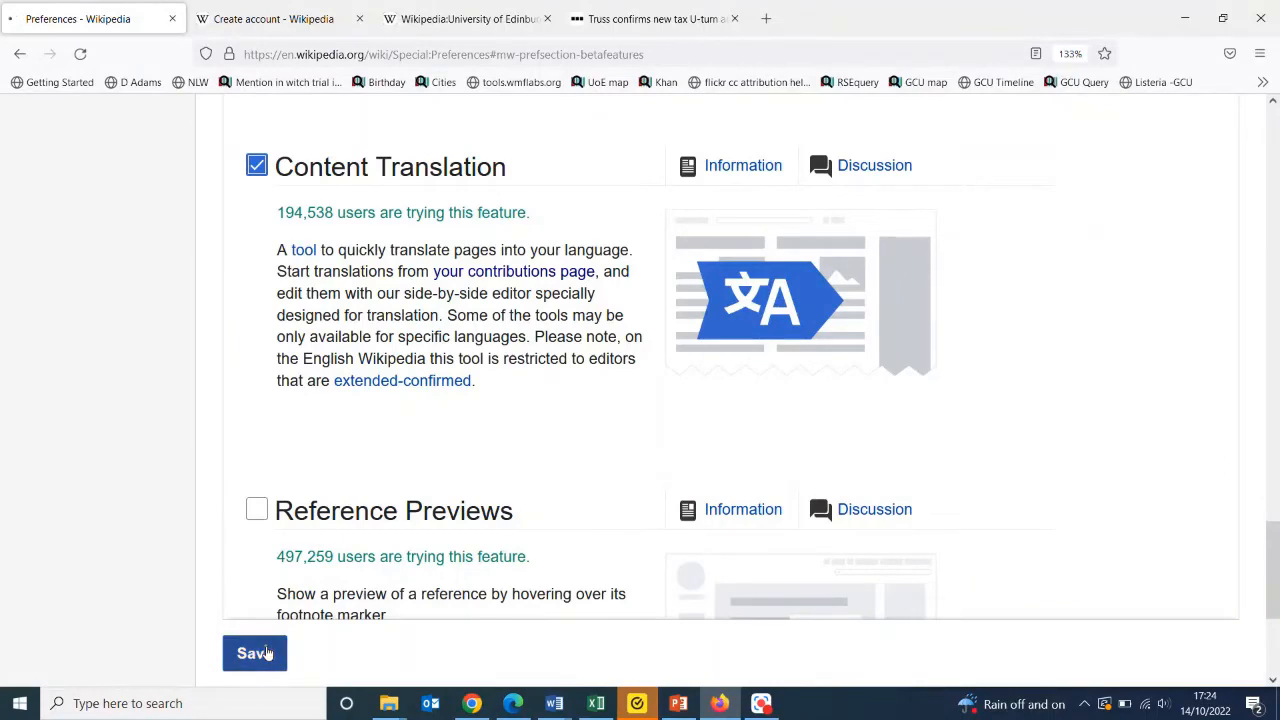
# - Save the beta feature preferences and go to the account Homepage
pyautogui.click(254, 652)
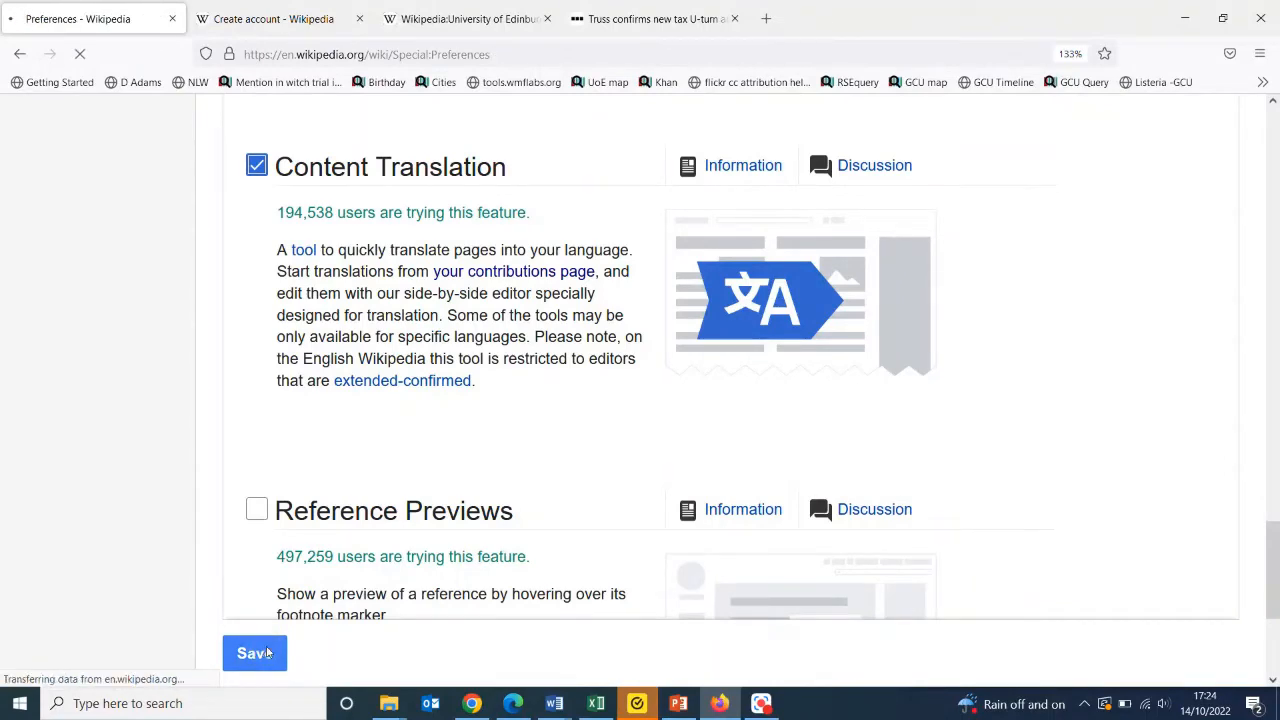
pyautogui.click(254, 653)
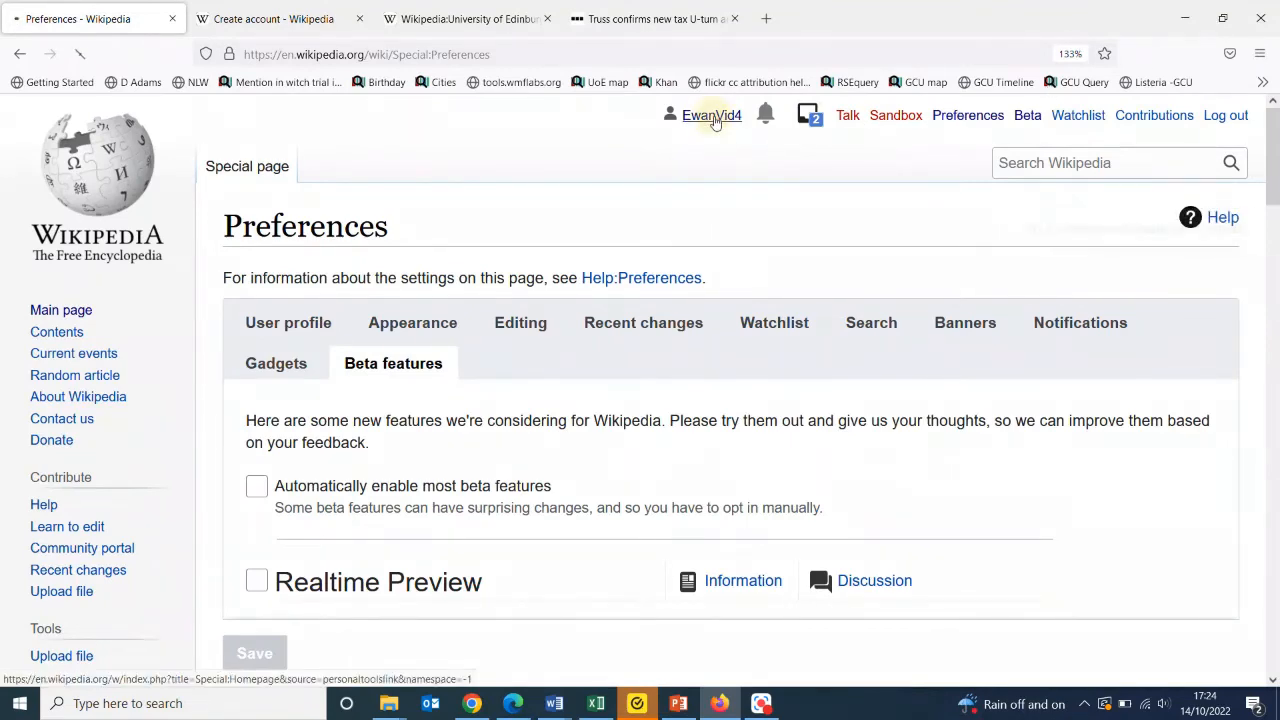
pyautogui.click(711, 115)
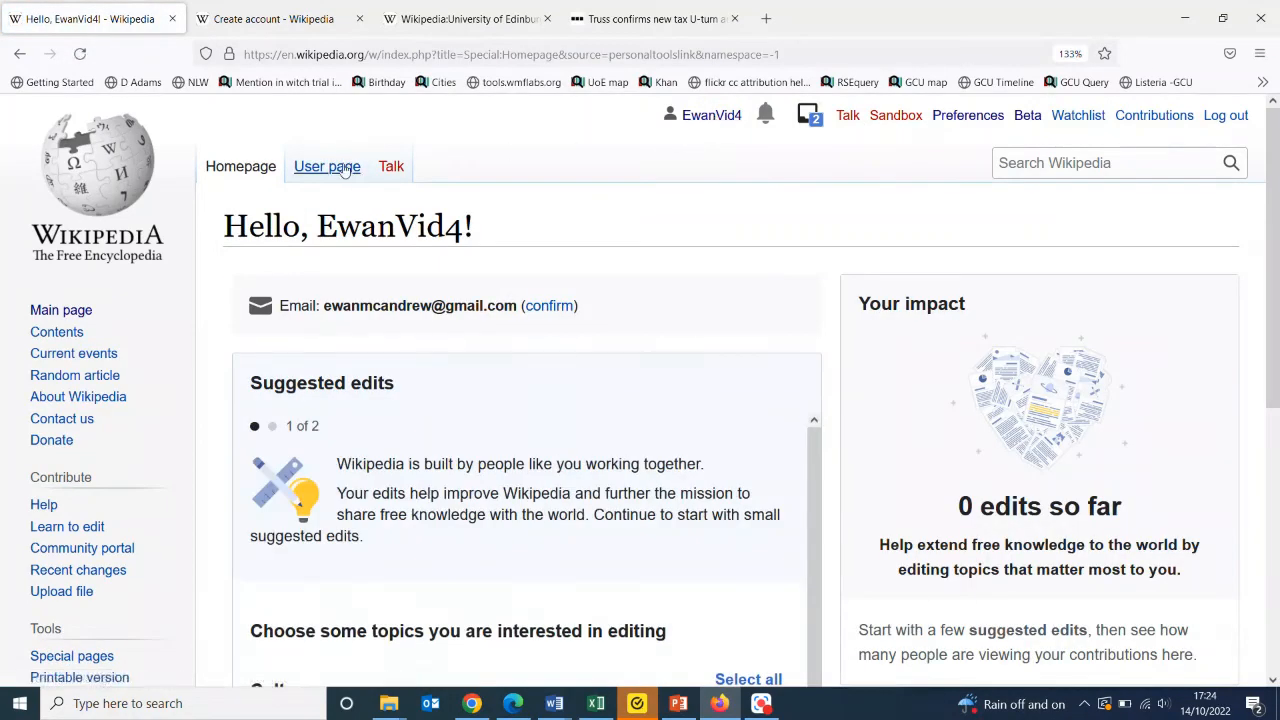
# - Confirm the user page offers both visual and source editing, then view EwanVid4's contributions
pyautogui.click(327, 166)
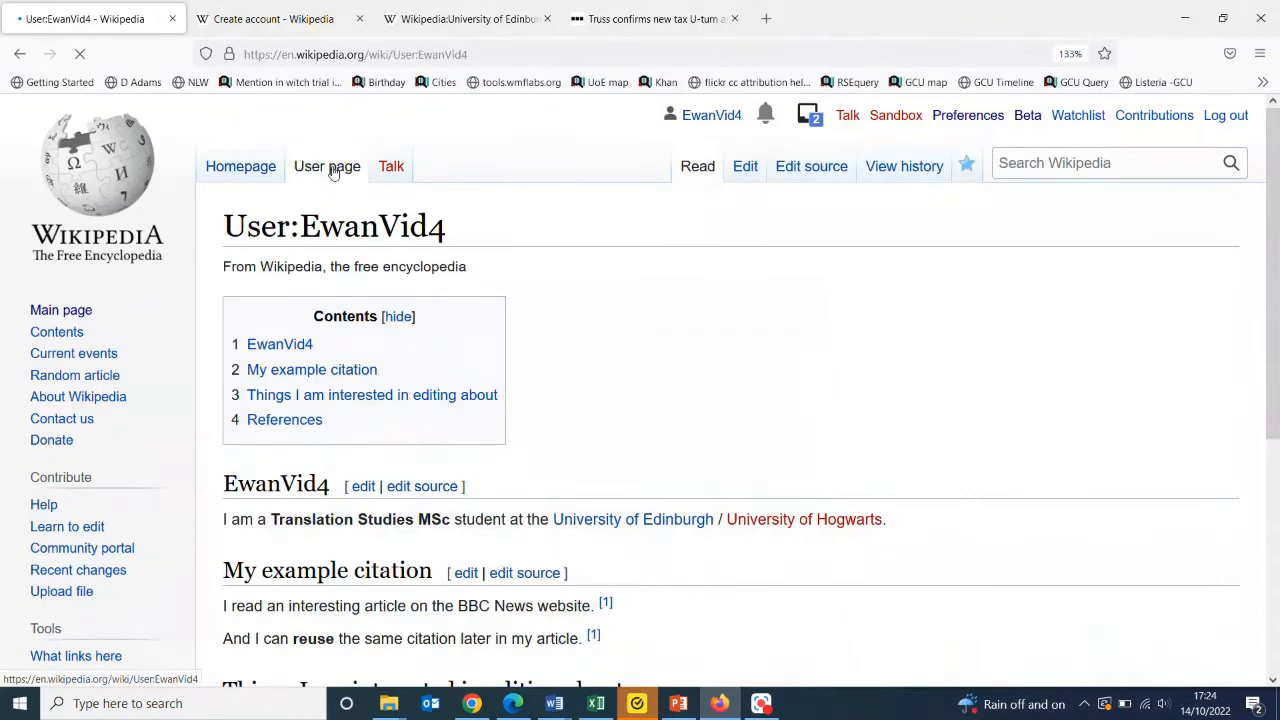
pyautogui.click(745, 166)
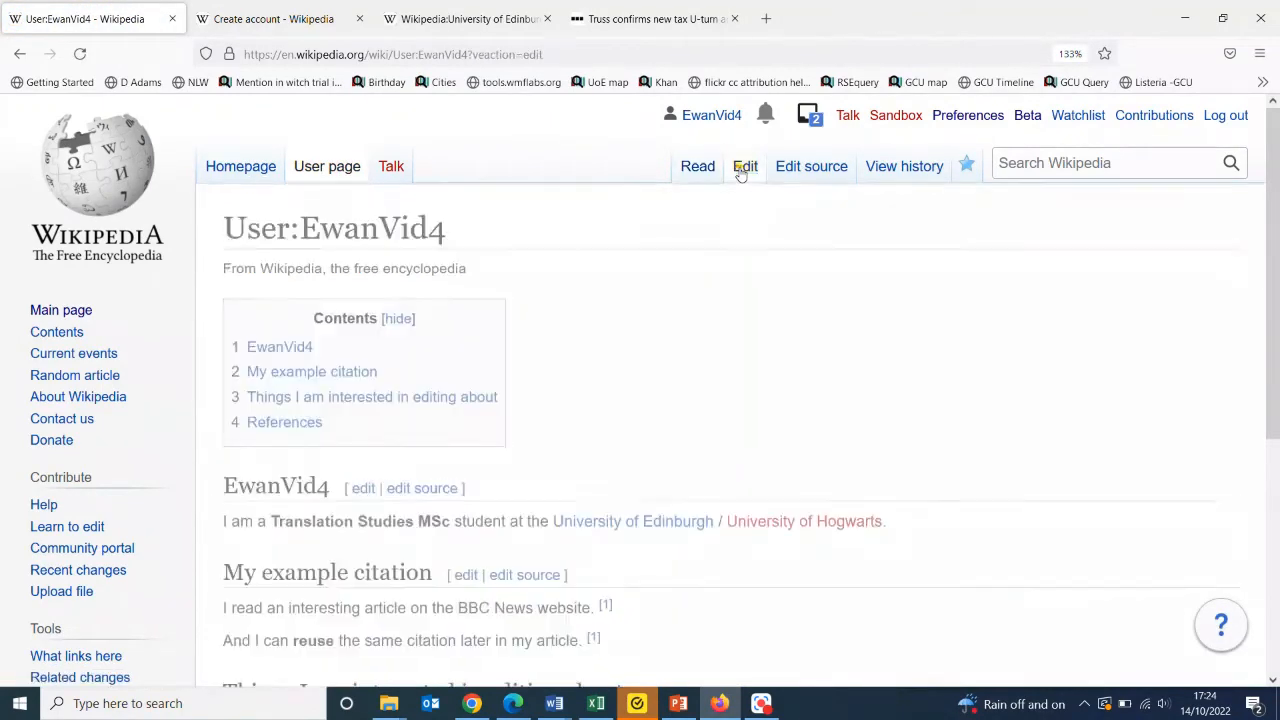
pyautogui.click(745, 166)
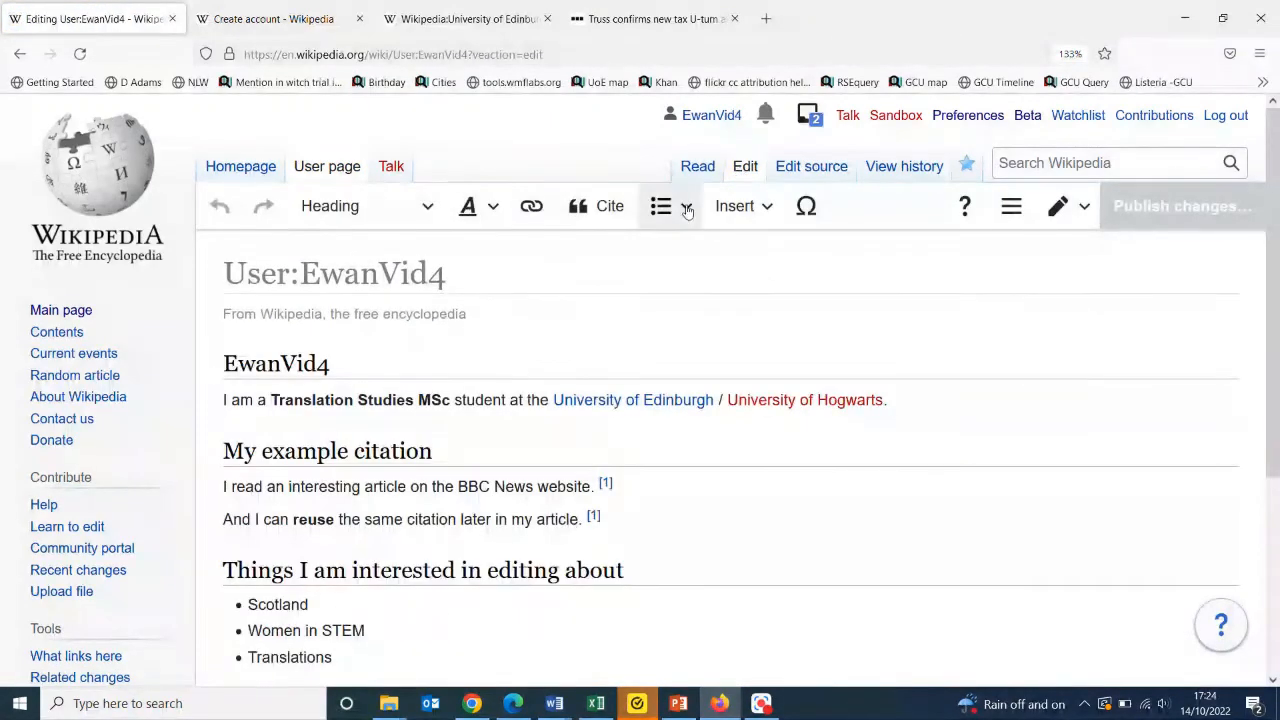
pyautogui.click(1083, 206)
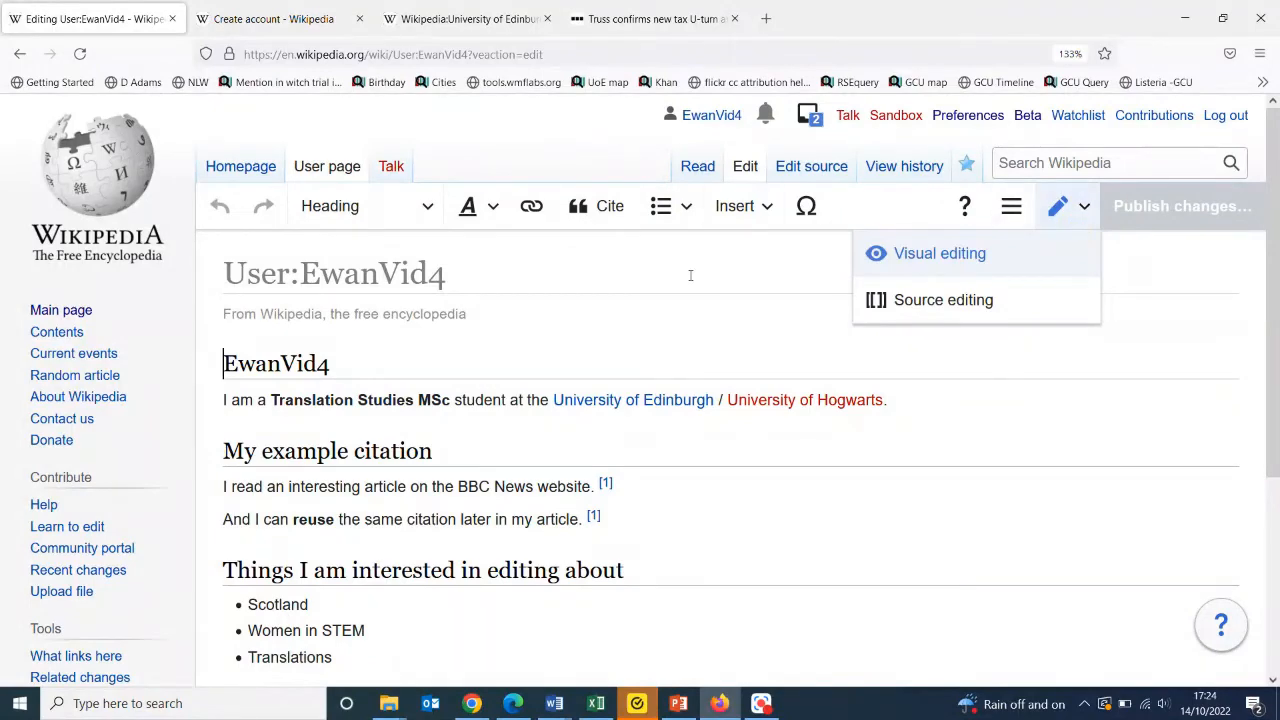
pyautogui.click(811, 166)
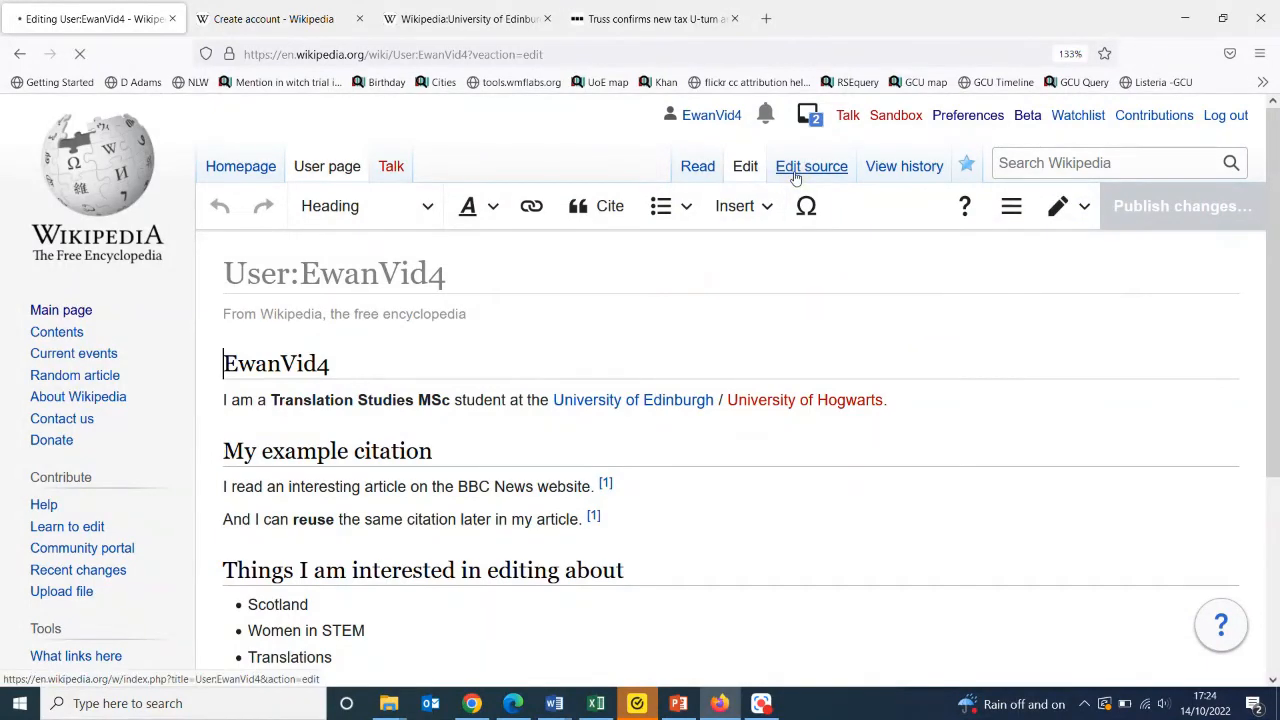
pyautogui.click(811, 166)
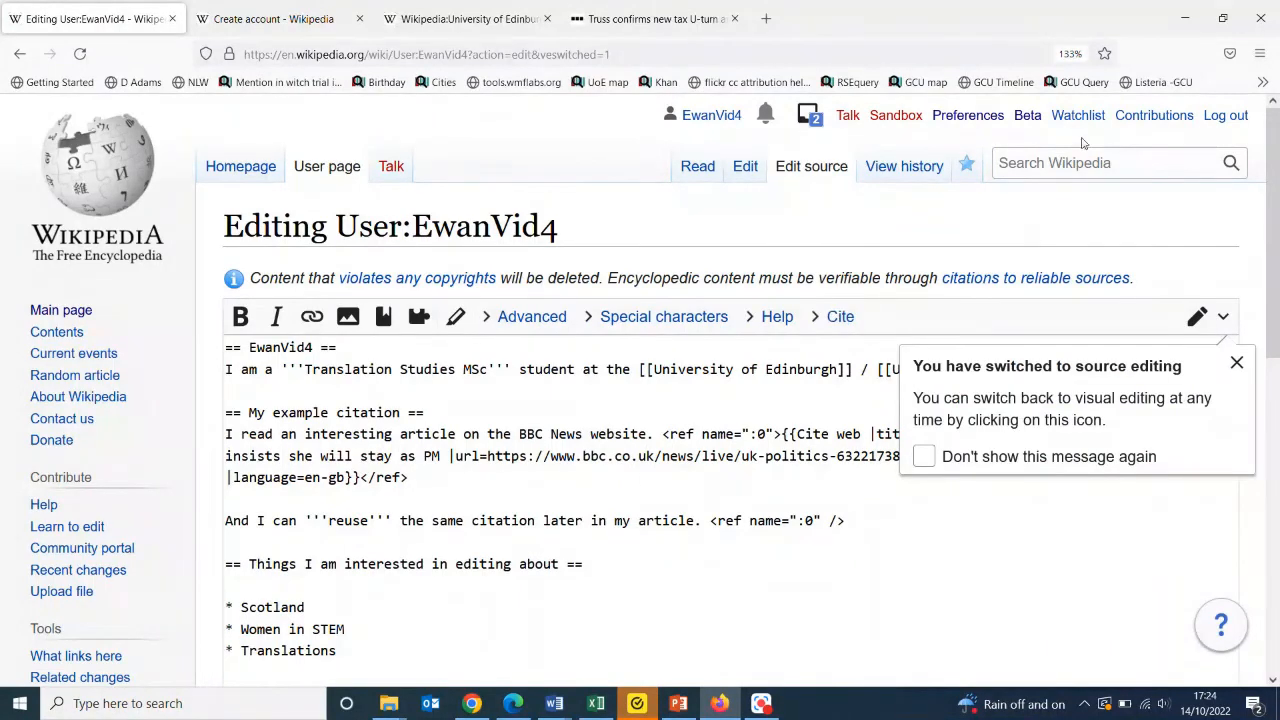
pyautogui.click(1154, 115)
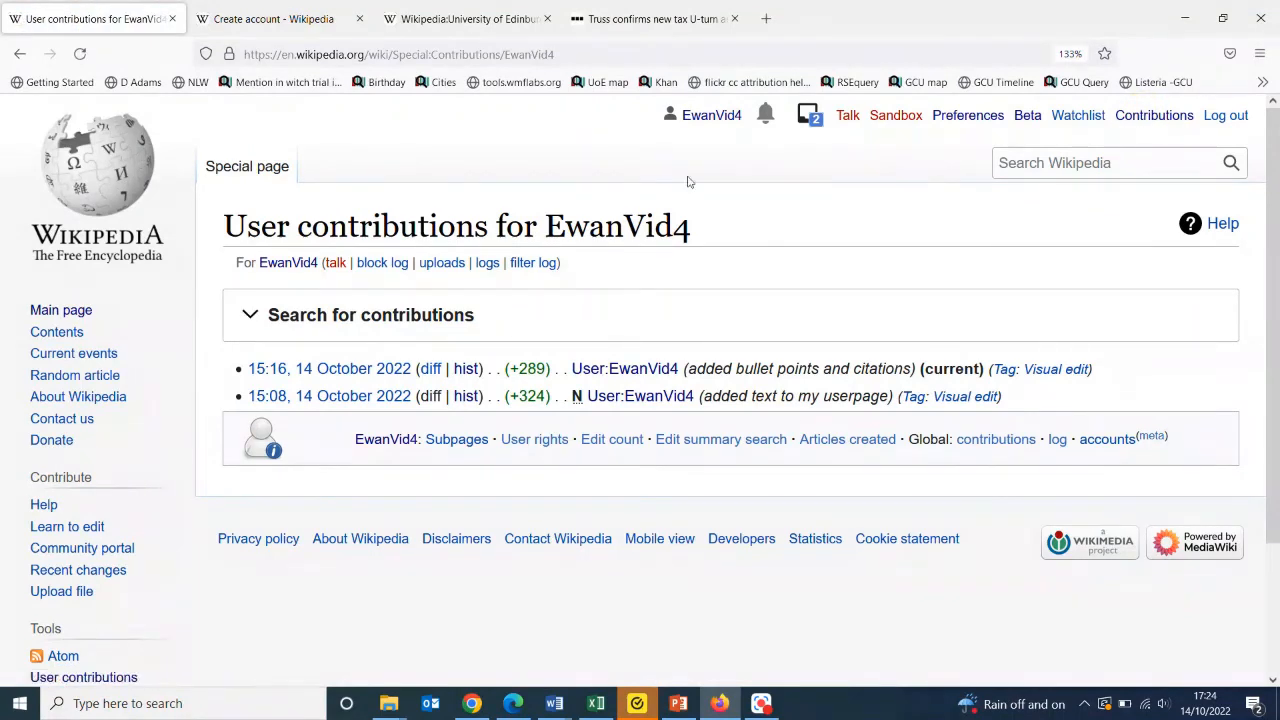
pyautogui.moveTo(711, 115)
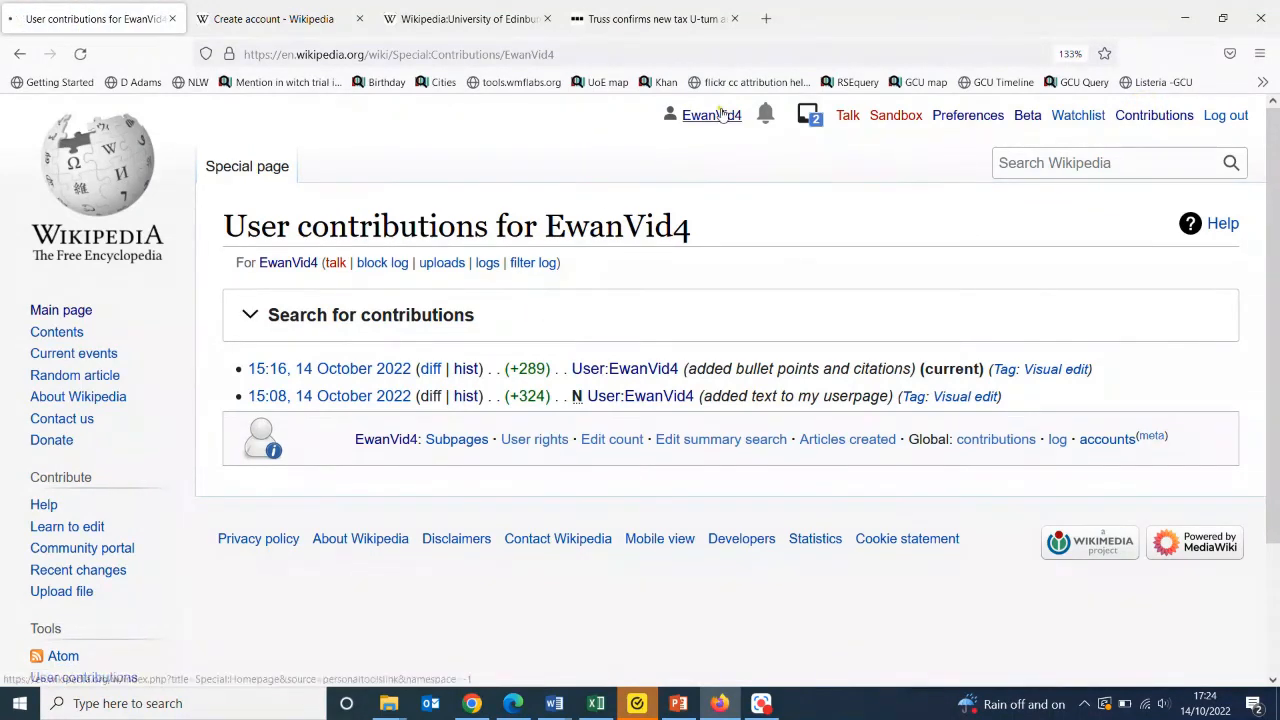
# - Open Translations from the Contributions dropdown on the Homepage
pyautogui.click(711, 115)
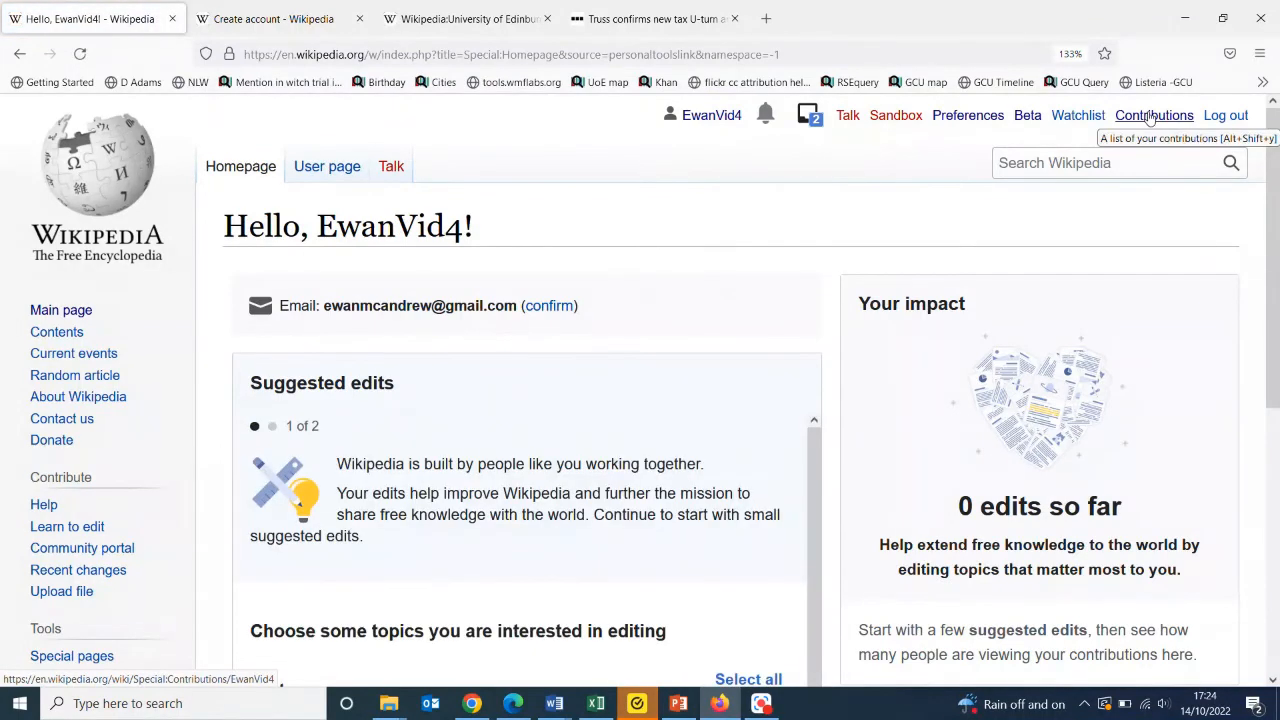
pyautogui.click(1153, 115)
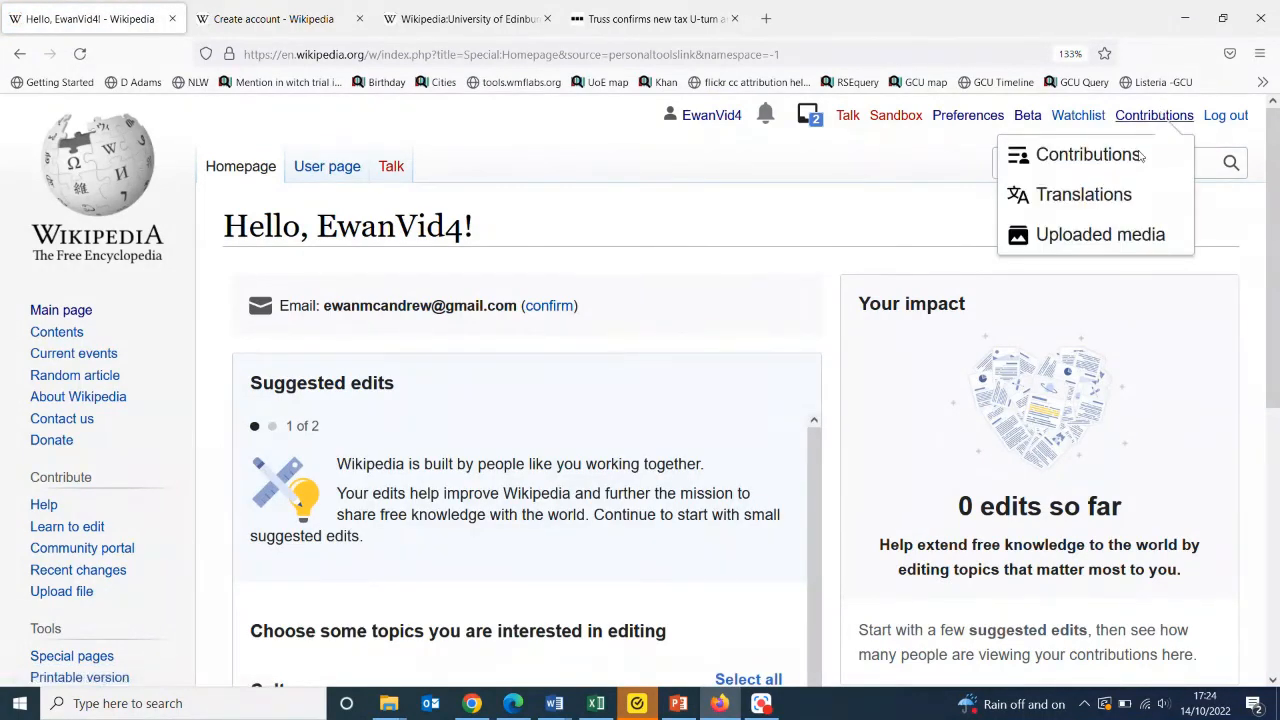
pyautogui.click(1084, 194)
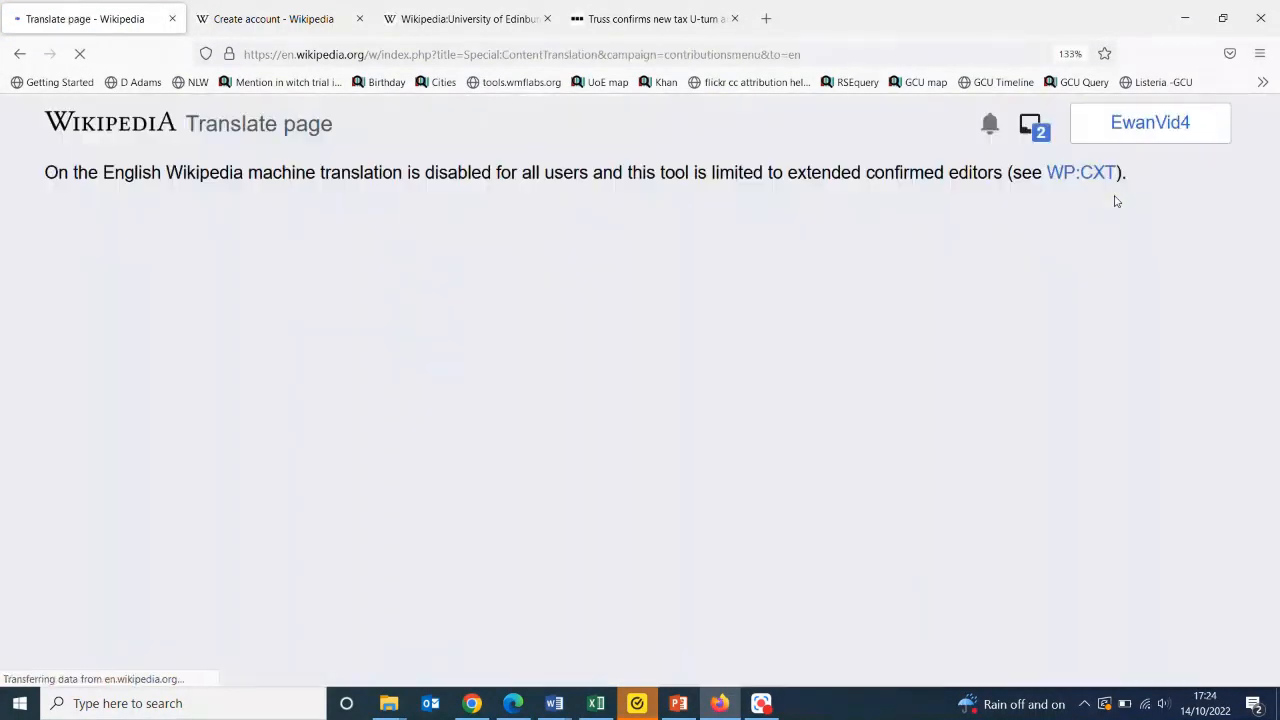